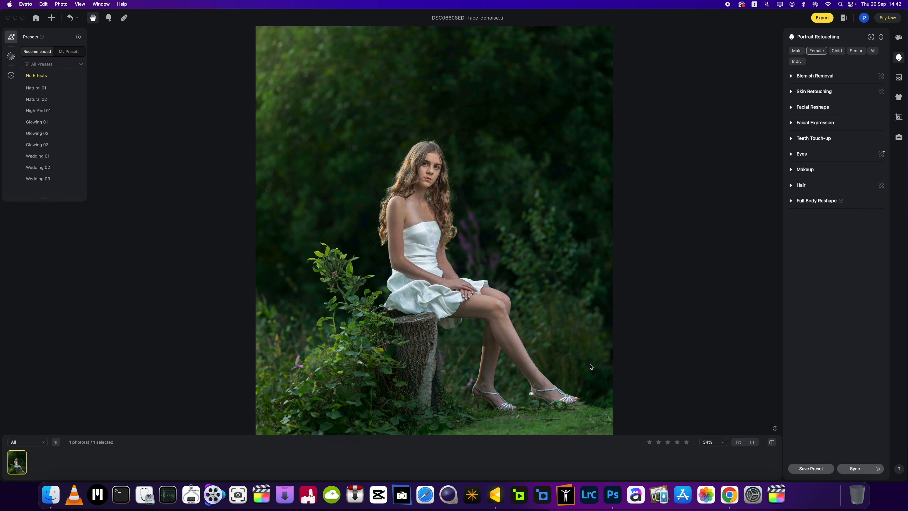
- Scroll the right panel to reach the Color Adjustments local person settings
scroll(down, 3)
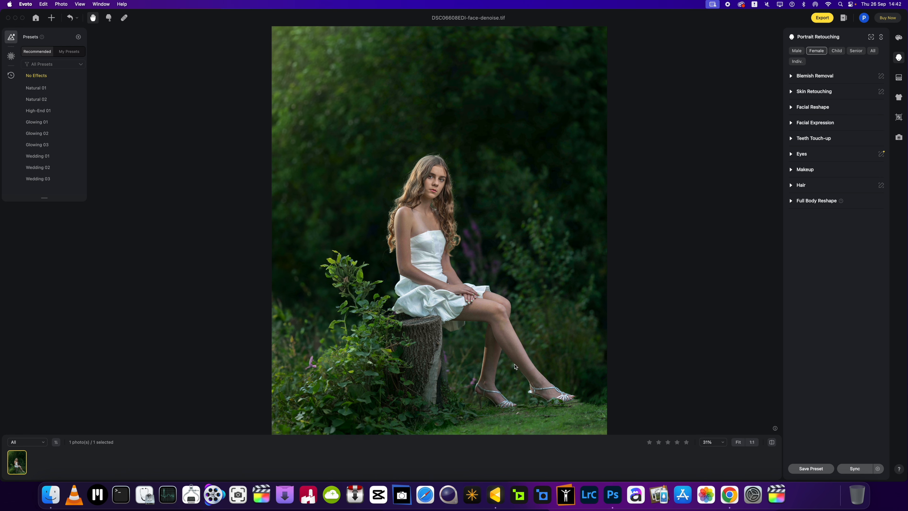
scroll(down, 3)
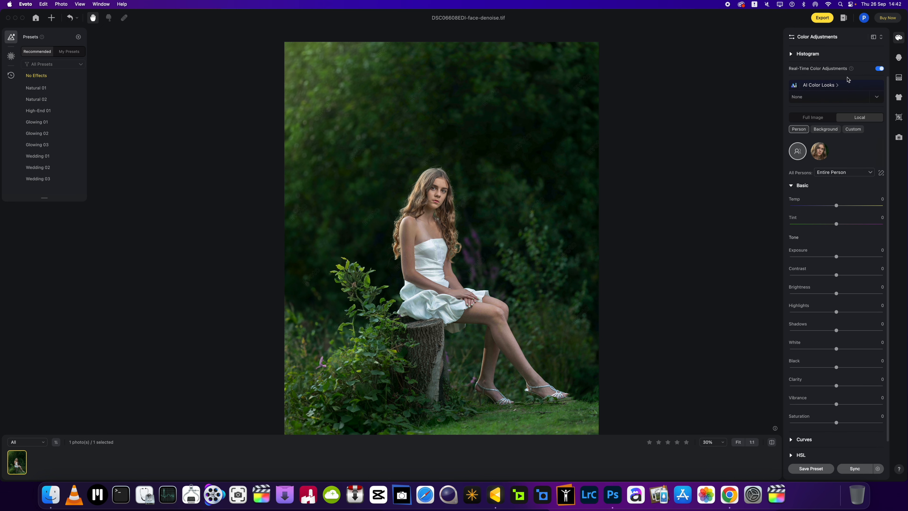
mouse_move(447, 305)
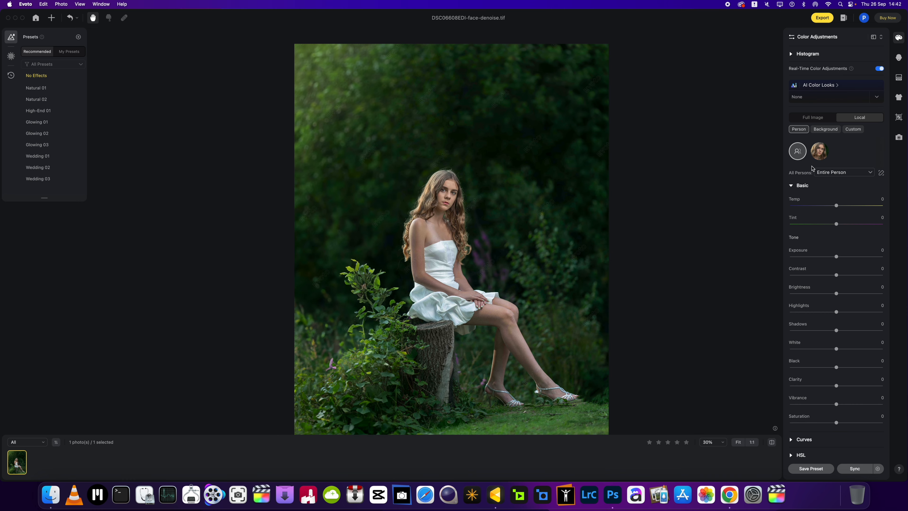
- Target the background and warm it with Temp 38 and Tint 37
click(825, 129)
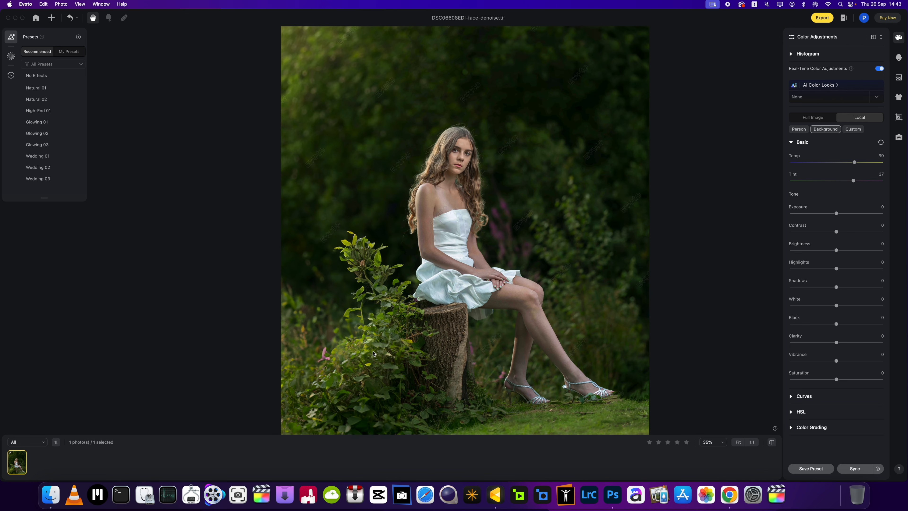
mouse_move(301, 105)
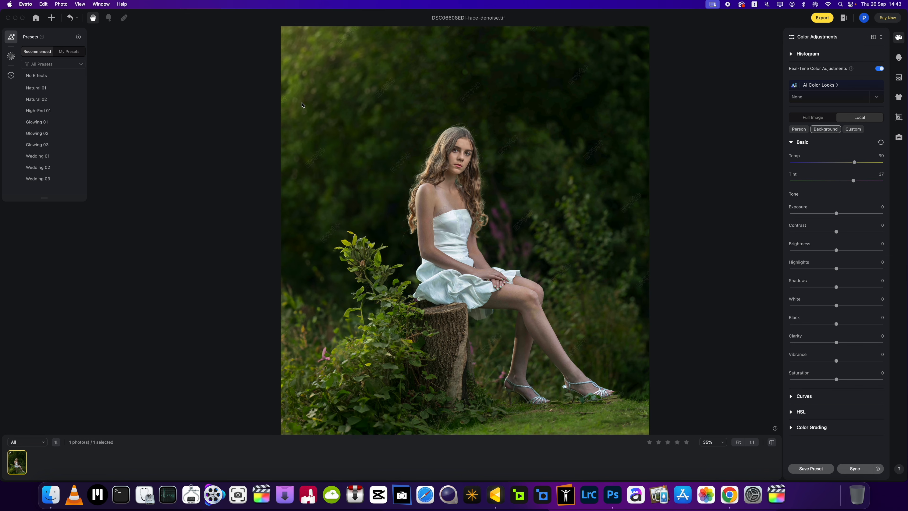
mouse_move(382, 262)
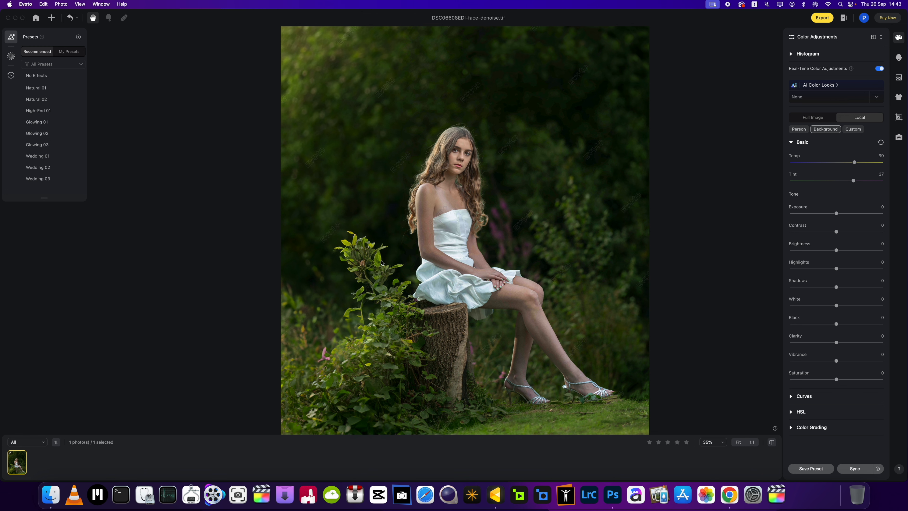
mouse_move(585, 282)
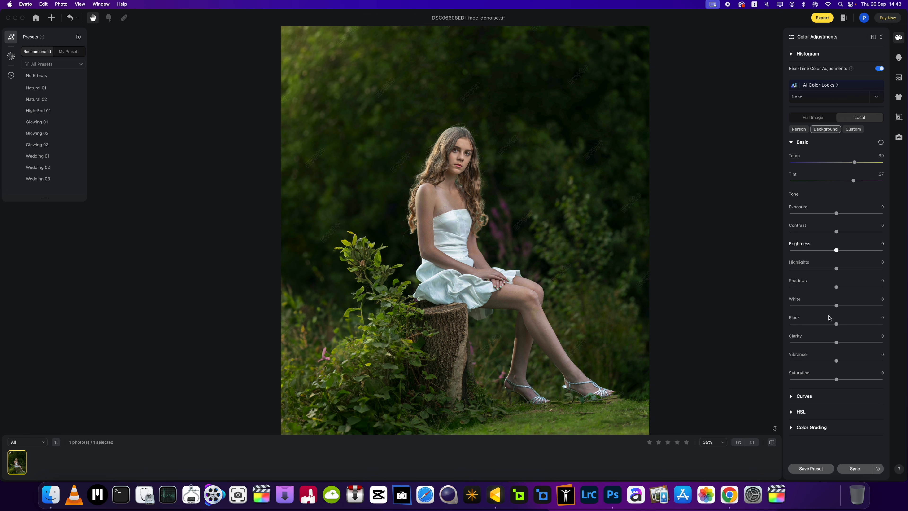
mouse_move(799, 403)
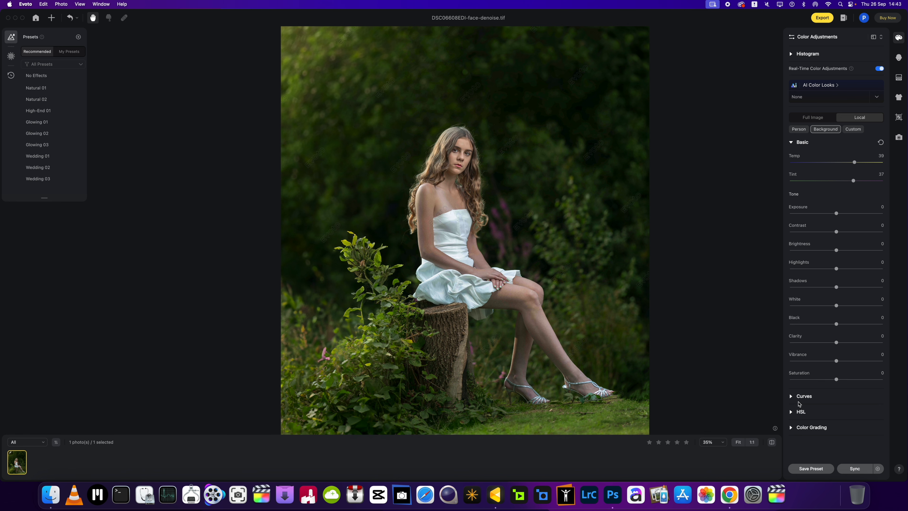
mouse_move(791, 415)
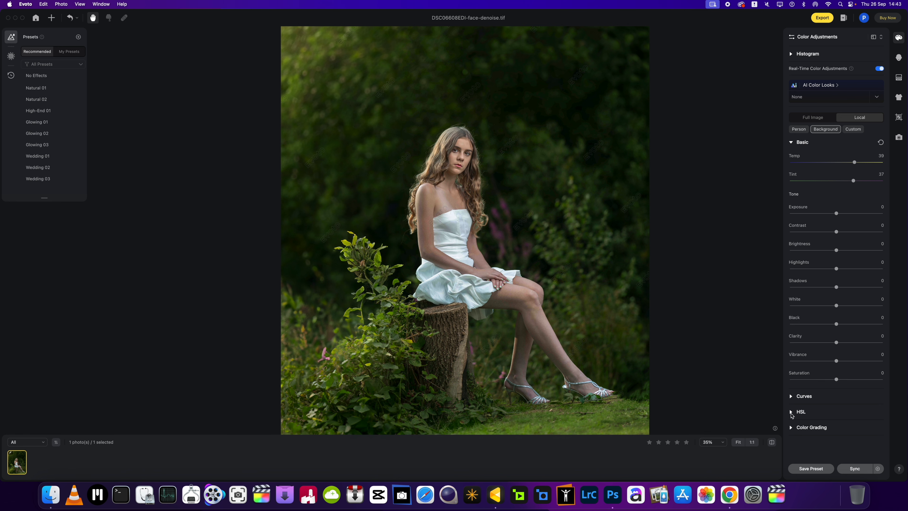
- In background HSL saturation, raise Yellow to 79 and Green to 100
click(800, 411)
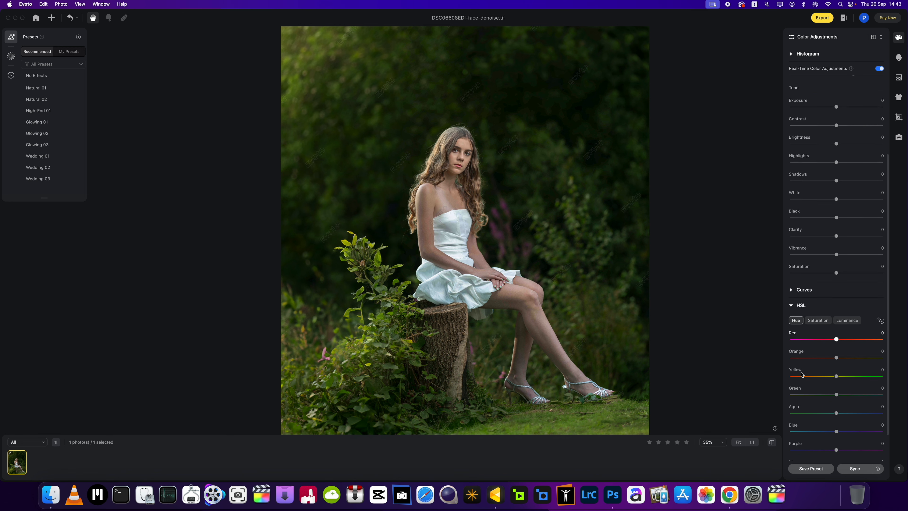
click(817, 298)
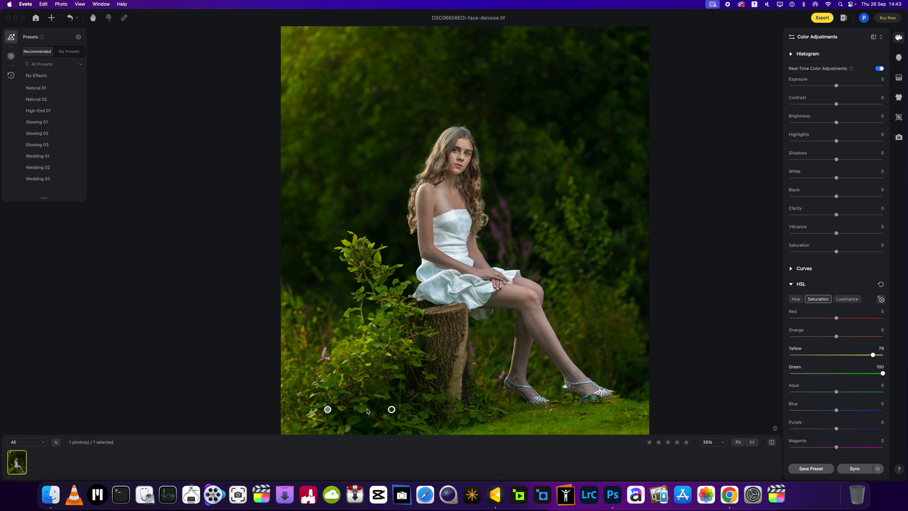
mouse_move(333, 359)
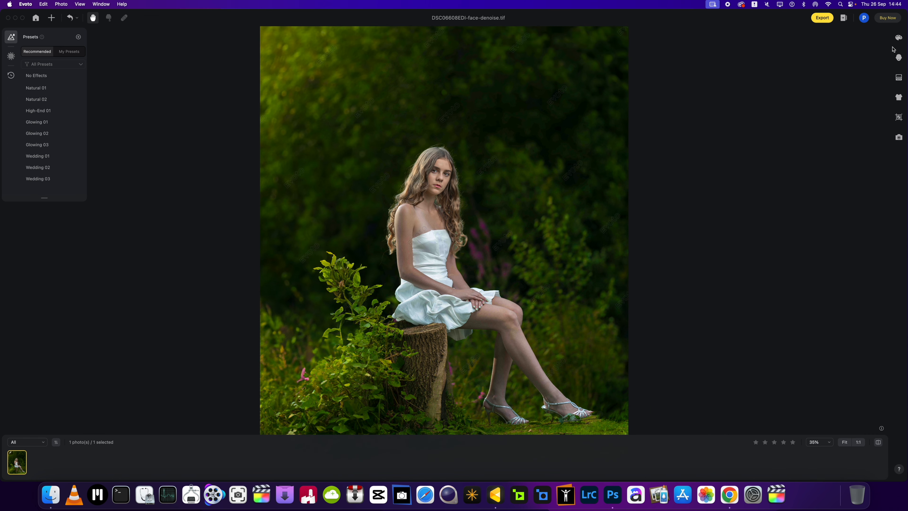
- Restrict the local colour adjustments to the girl's lips only
click(898, 36)
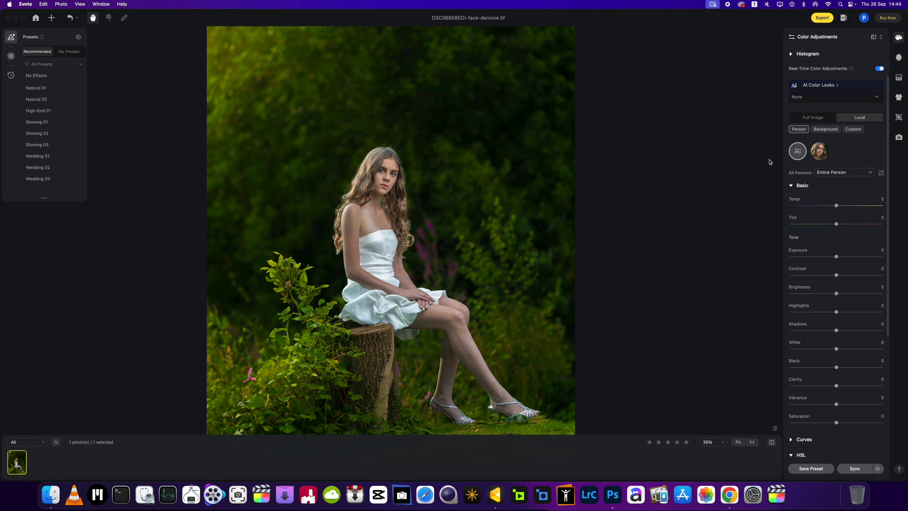
mouse_move(386, 214)
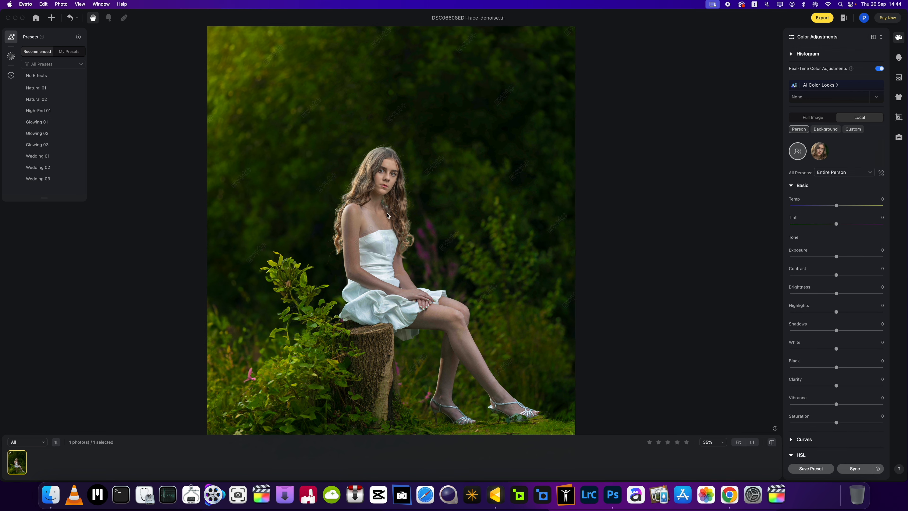
scroll(up, 3)
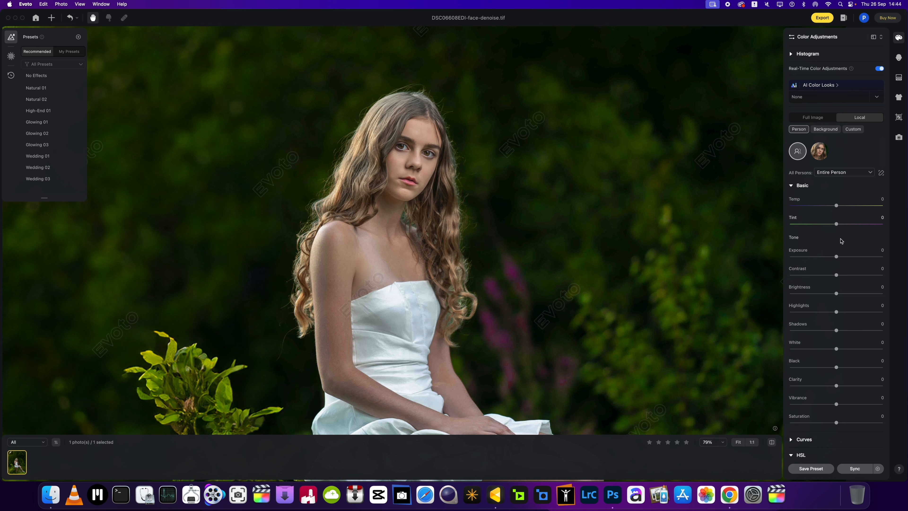
click(843, 172)
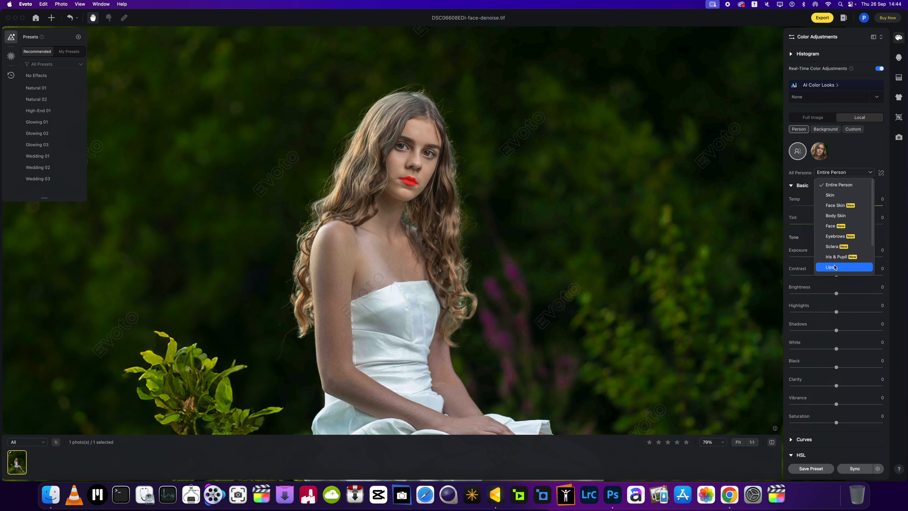
click(833, 267)
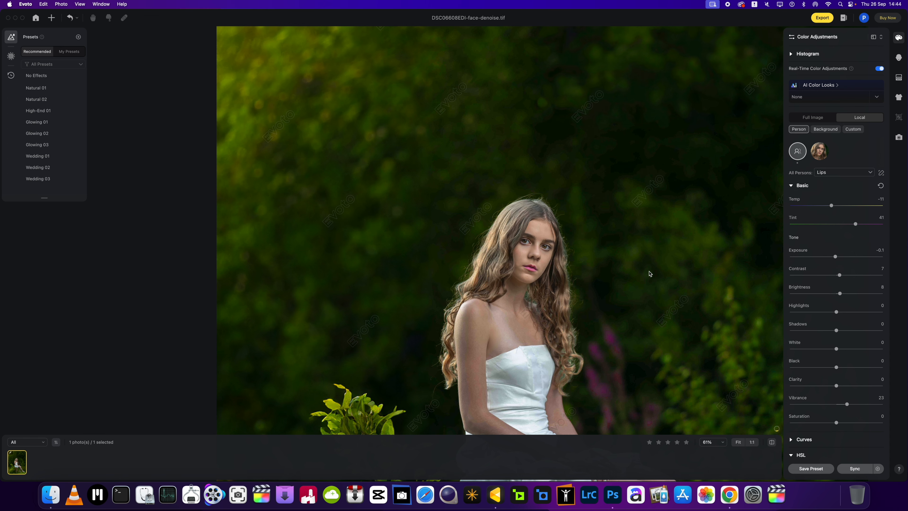
- Set lips Temp -11, Tint 41, Exposure -0.1, Contrast 7, Brightness 8, Vibrance 23
click(722, 442)
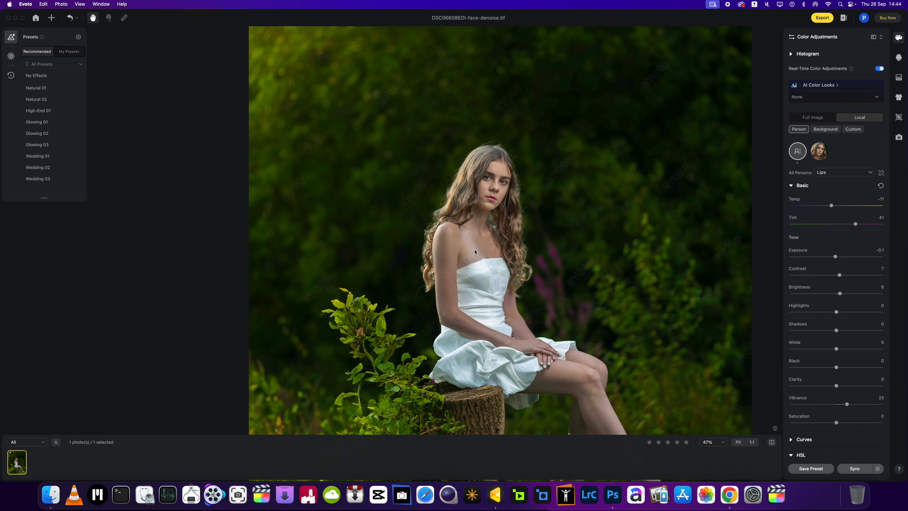
scroll(down, 3)
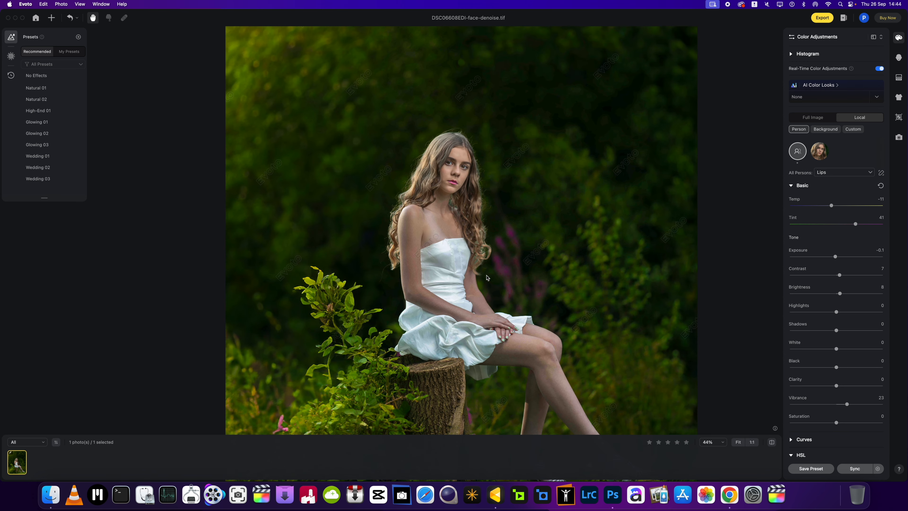
scroll(down, 3)
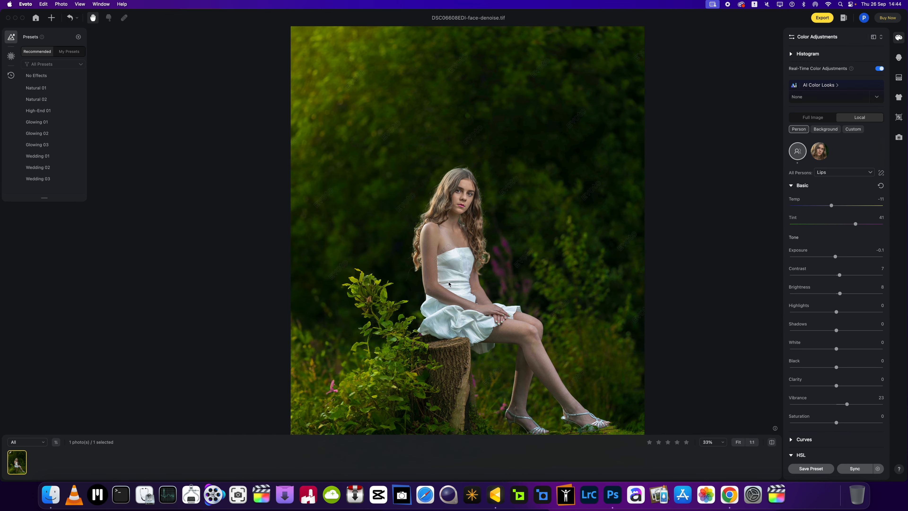
mouse_move(898, 73)
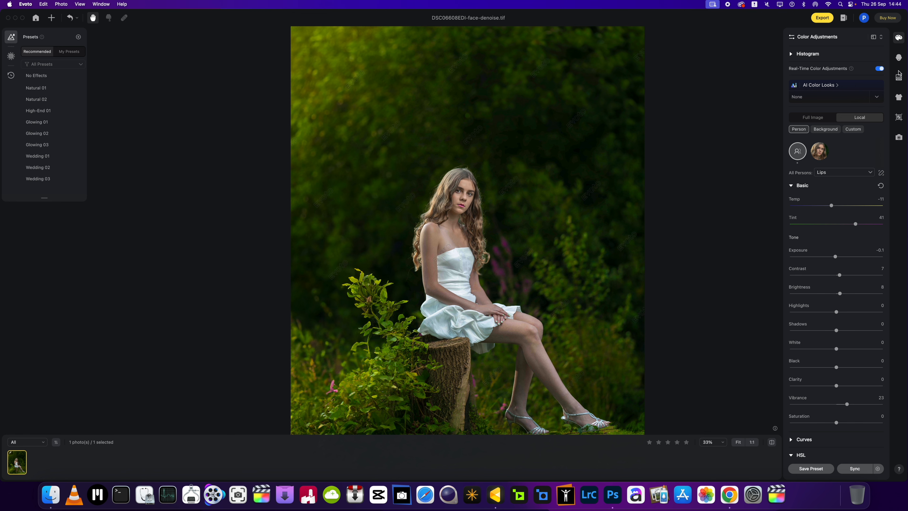
mouse_move(899, 104)
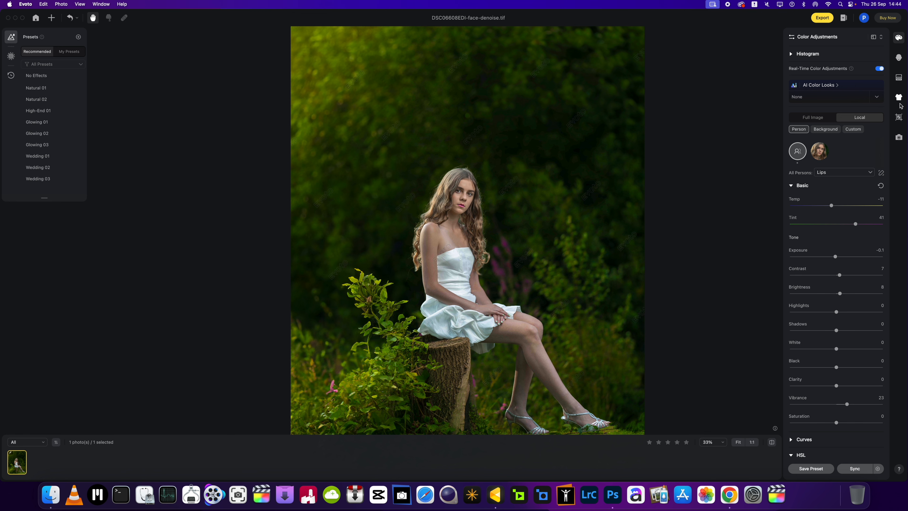
- Set De-wrinkle Clothing, Remove Fine Wrinkles and Remove Coarse Wrinkles on the dress to 100
click(898, 97)
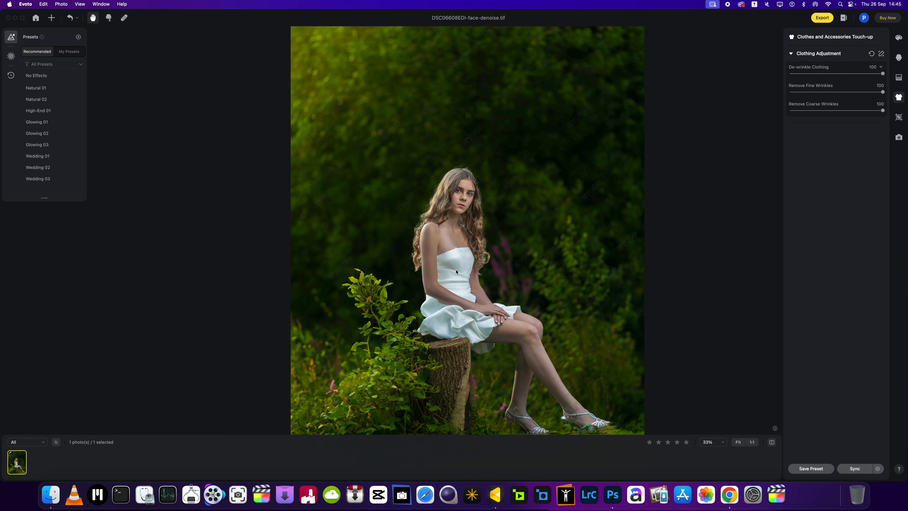
mouse_move(453, 297)
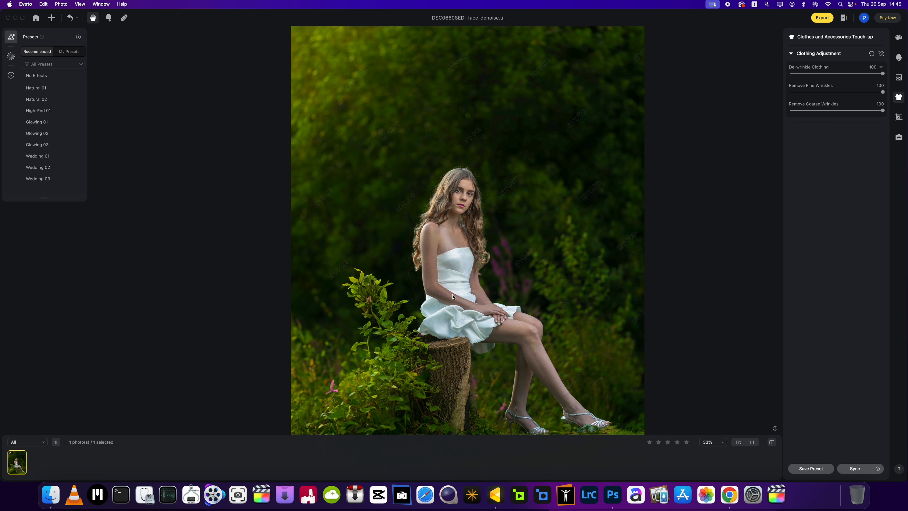
mouse_move(467, 332)
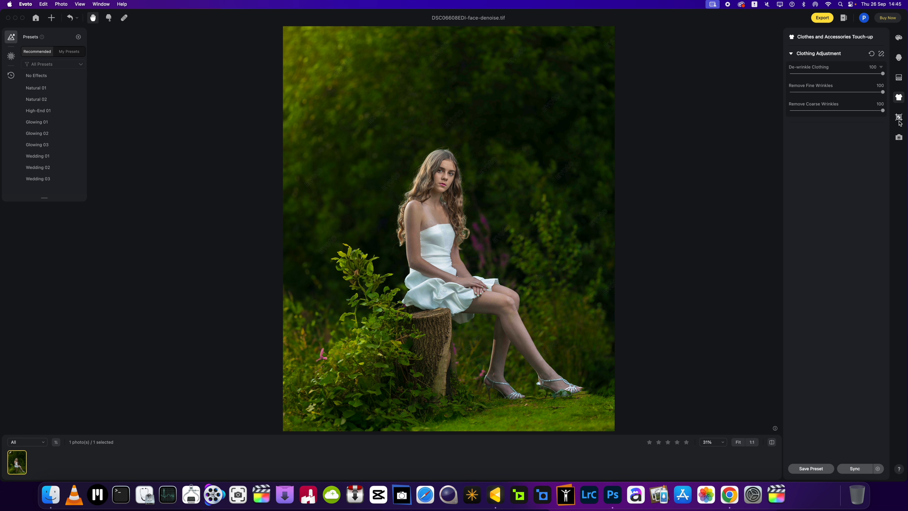
mouse_move(899, 117)
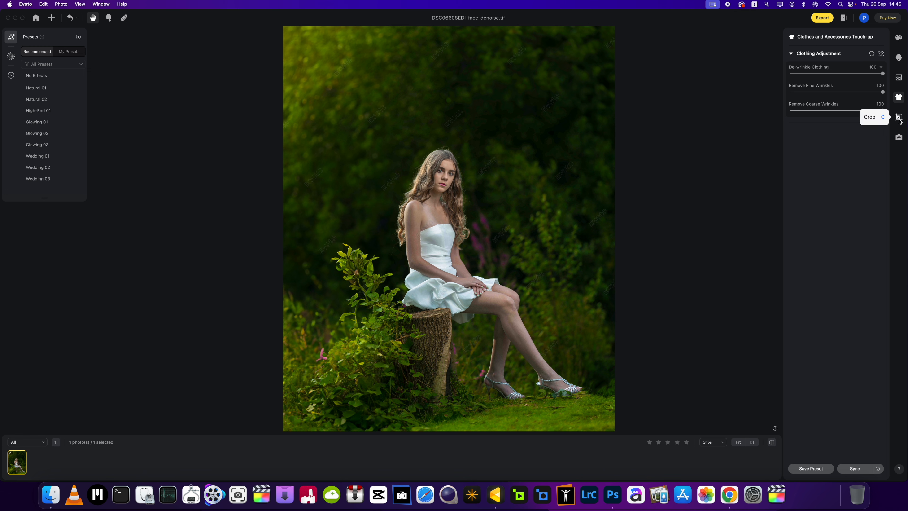
mouse_move(898, 57)
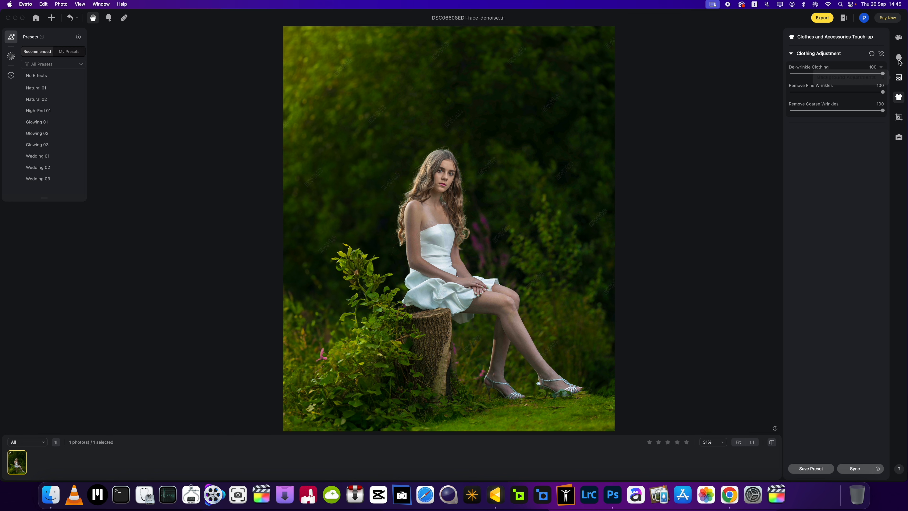
- Bring up Portrait Retouching with its female preset and retouching categories
click(898, 57)
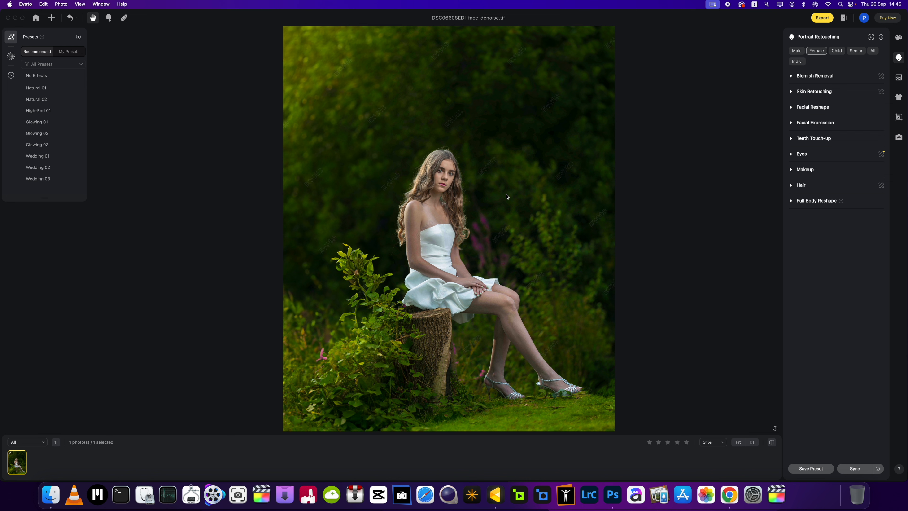
mouse_move(779, 37)
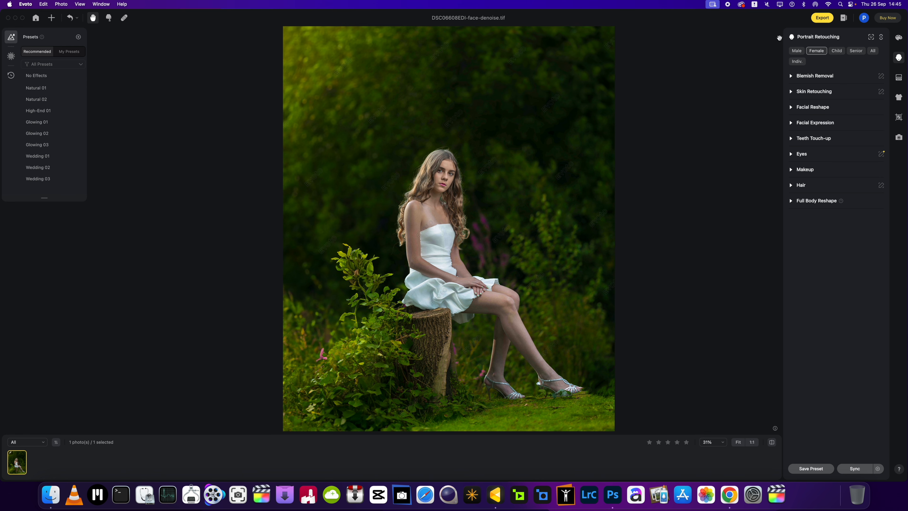
mouse_move(846, 69)
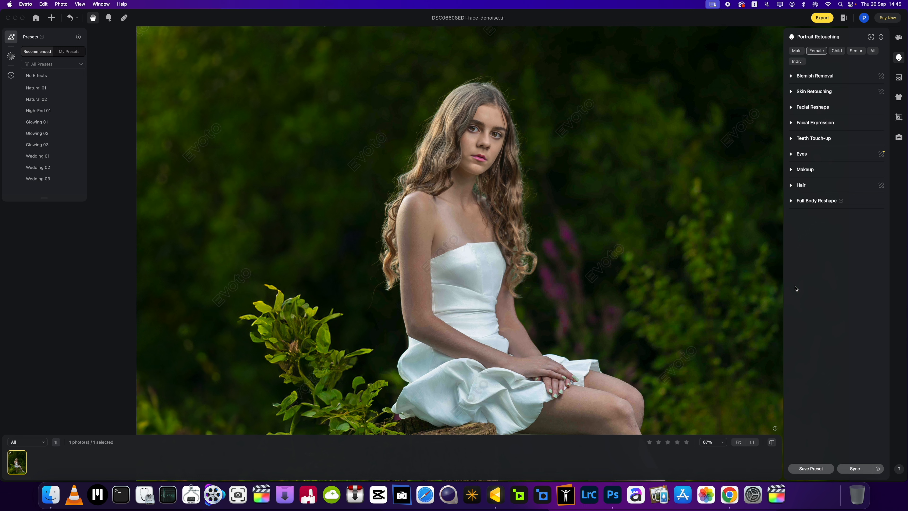
mouse_move(626, 220)
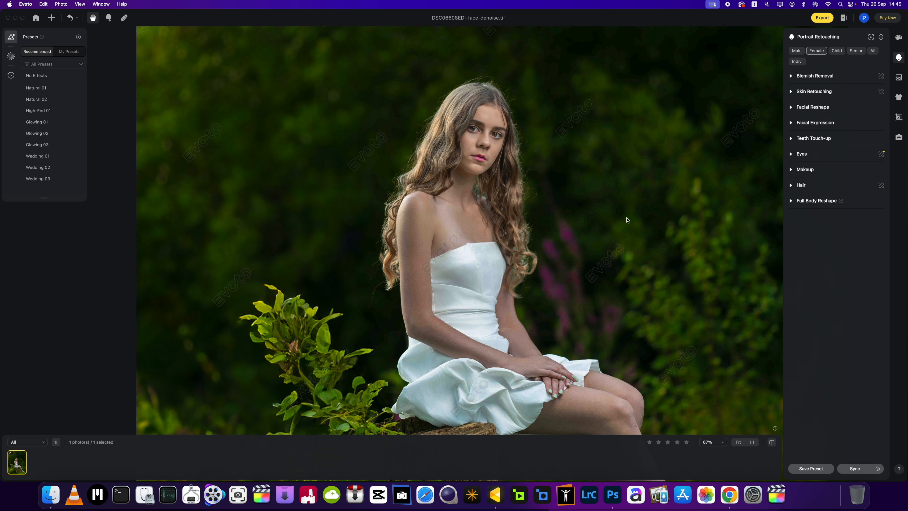
- Set eye Brightness 25, Iris 60, Sclera 60, Reflection 40, Iris Flare 44, Red Veins 16
click(801, 153)
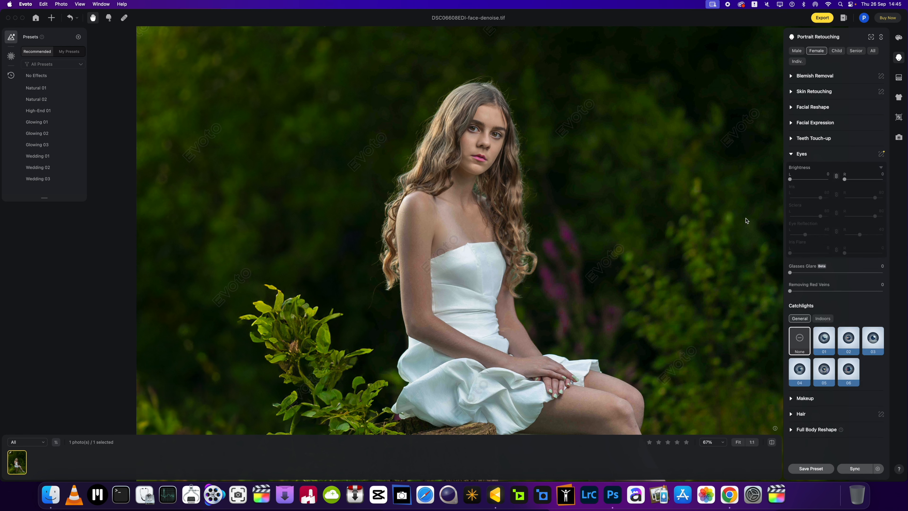
mouse_move(809, 404)
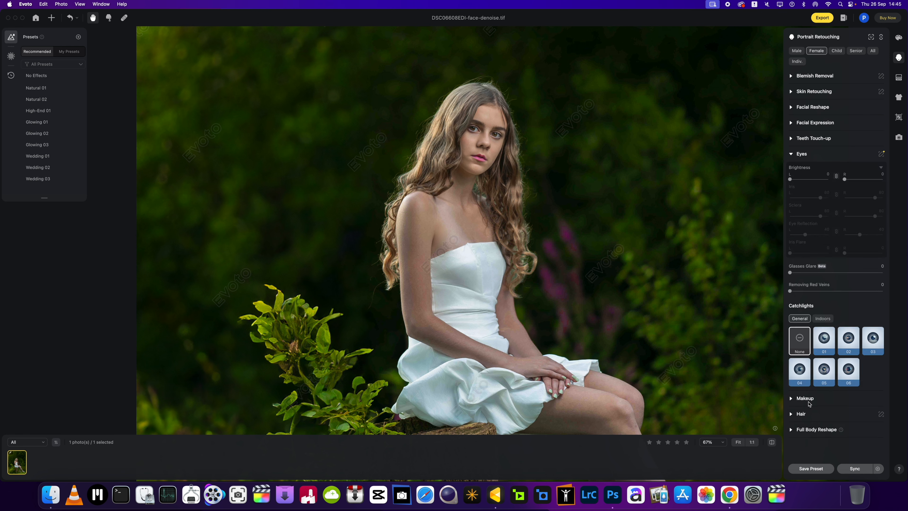
mouse_move(788, 243)
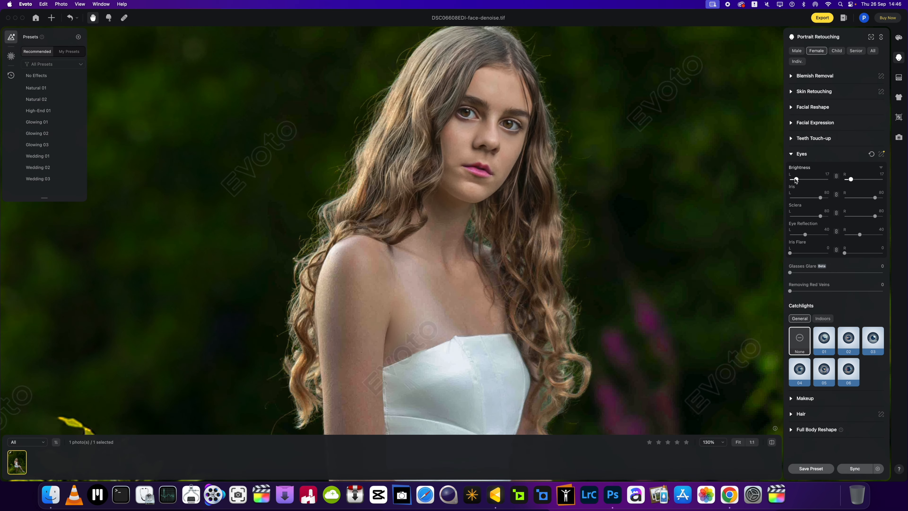
drag(795, 178, 827, 179)
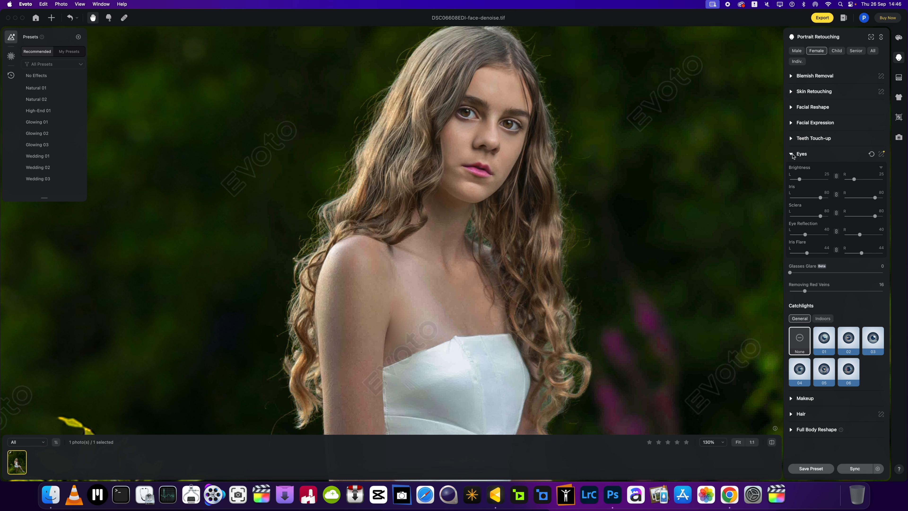
click(791, 154)
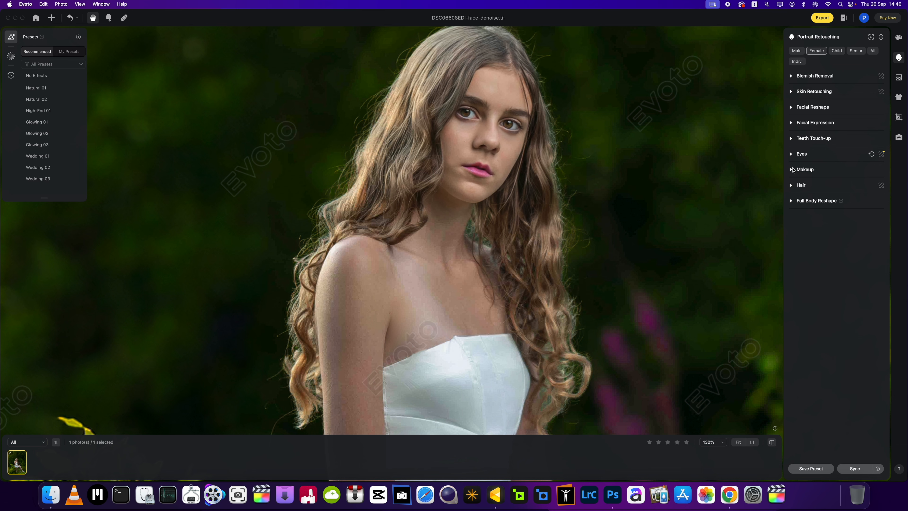
mouse_move(792, 108)
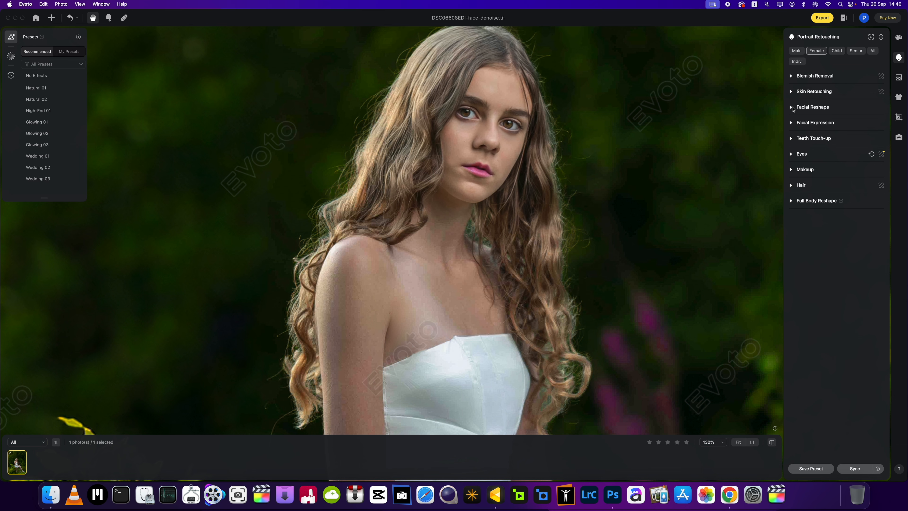
- In Facial Reshape set Full Eye Size 22, then slim Face to -15/-21 with cheekbone tweaks
click(812, 107)
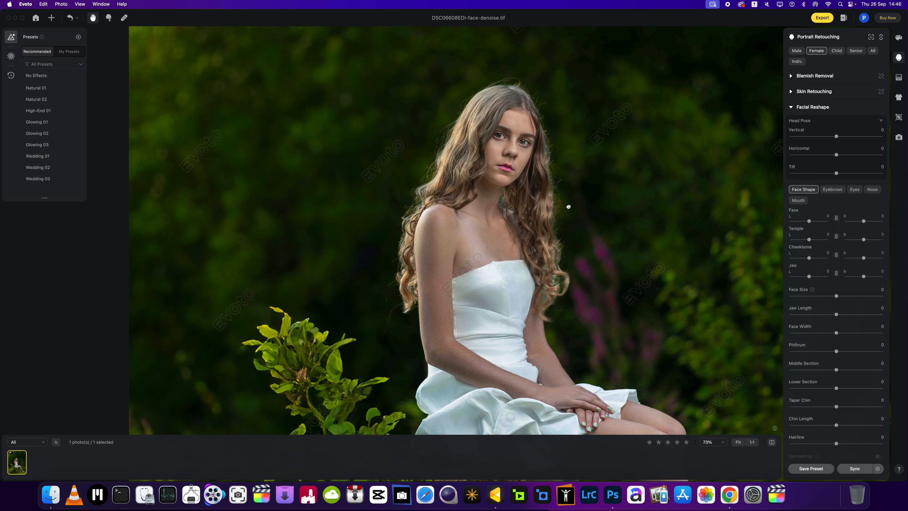
mouse_move(833, 191)
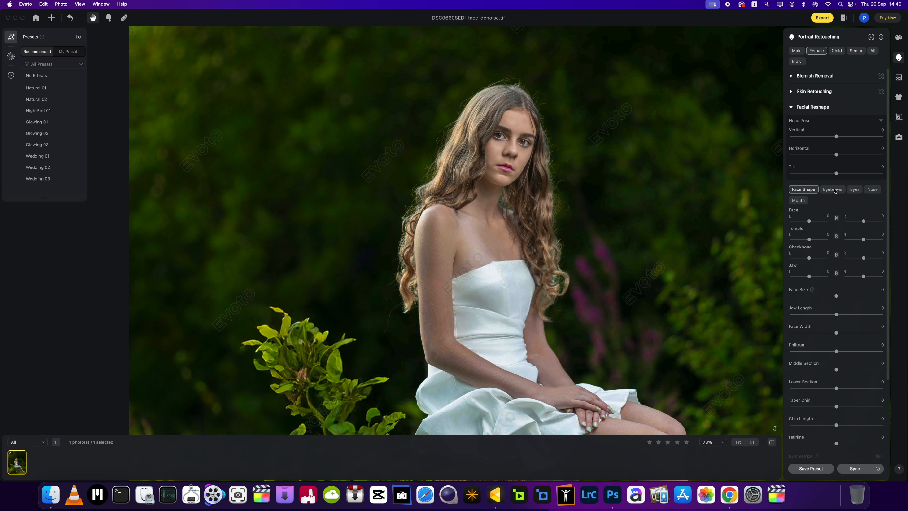
click(854, 189)
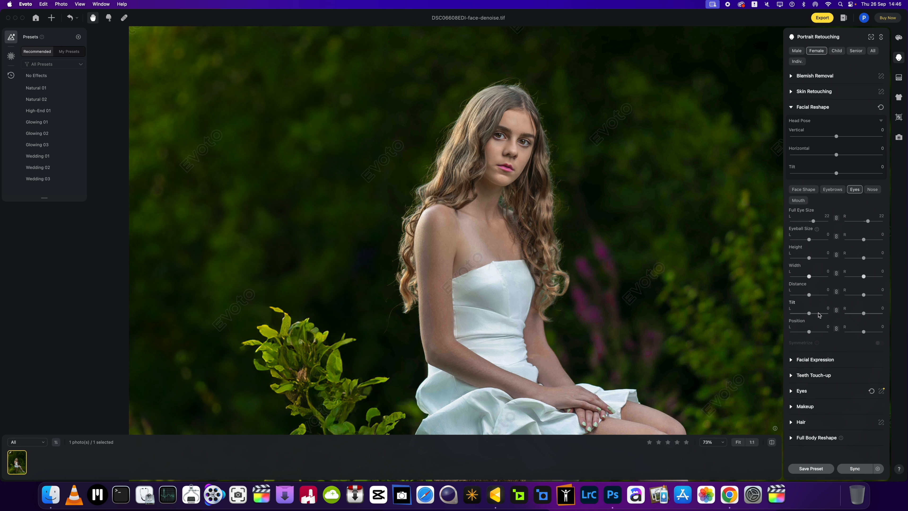
mouse_move(834, 195)
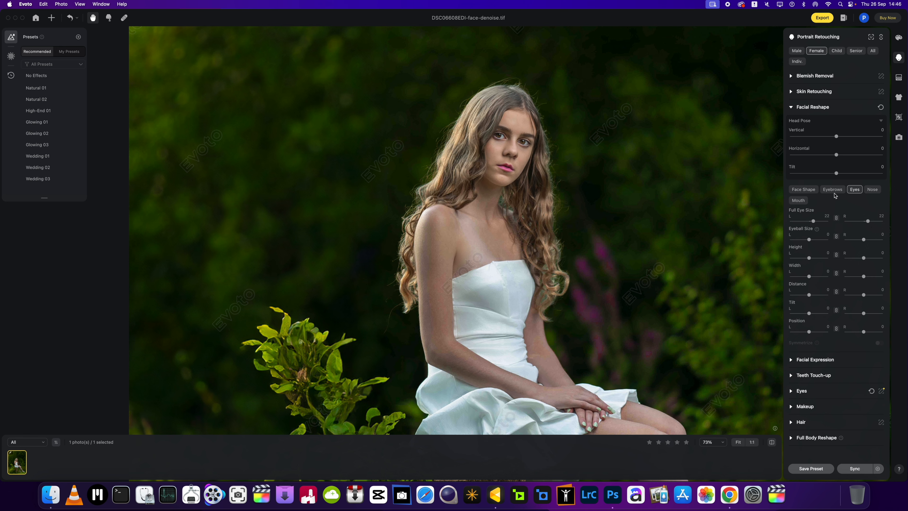
click(802, 189)
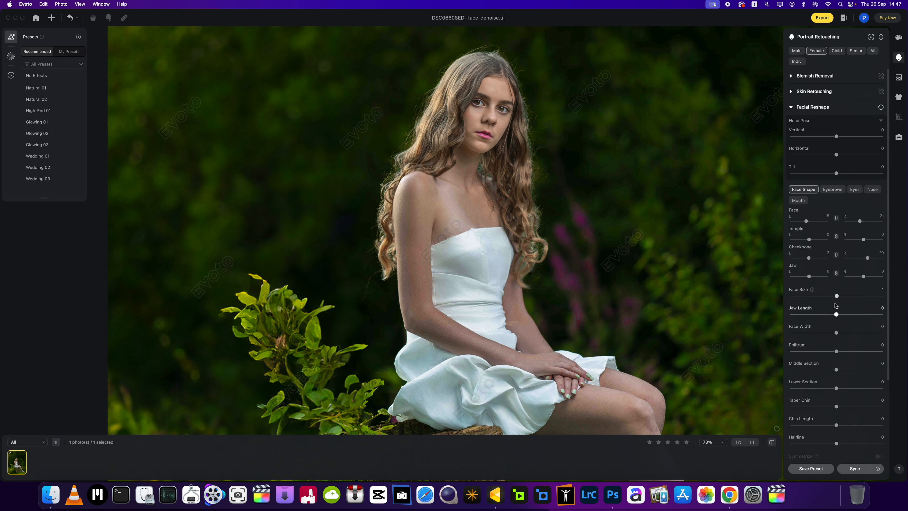
- Reshape the mouth with Size 100, Width 8 and M-shaped Lips 29
scroll(down, 3)
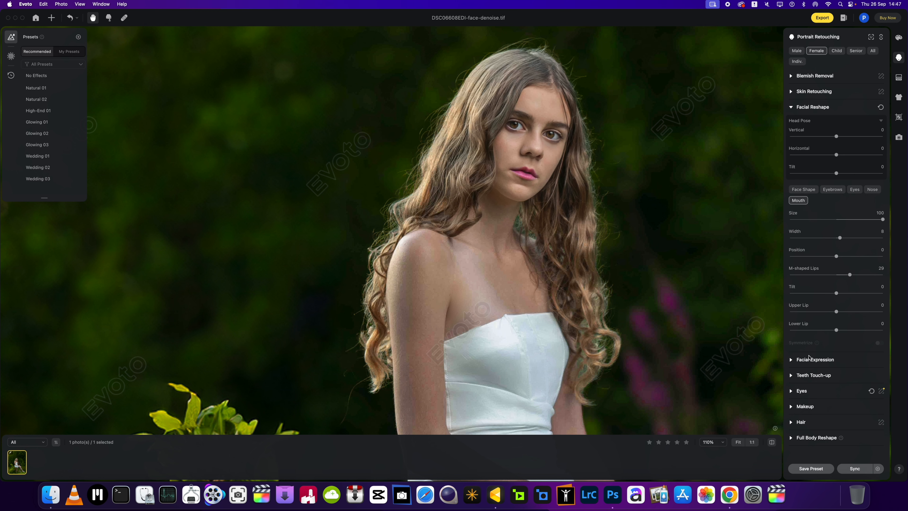
mouse_move(871, 191)
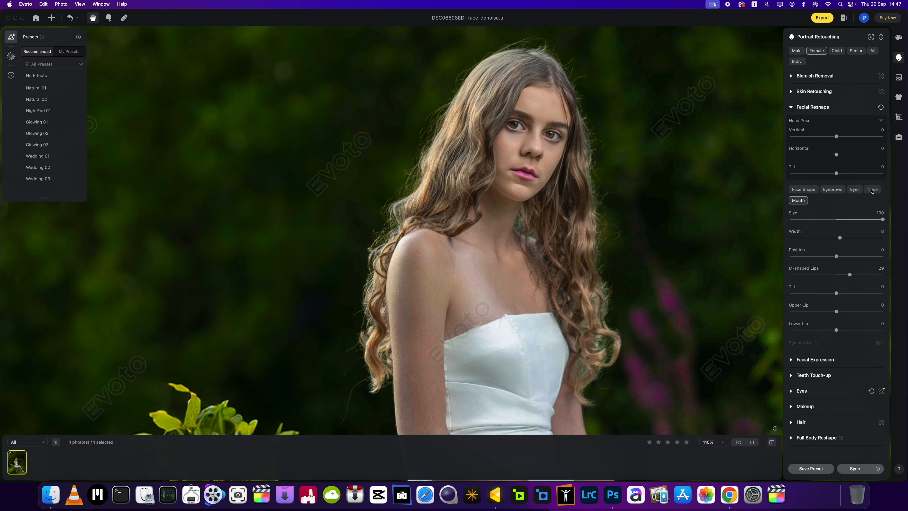
mouse_move(789, 159)
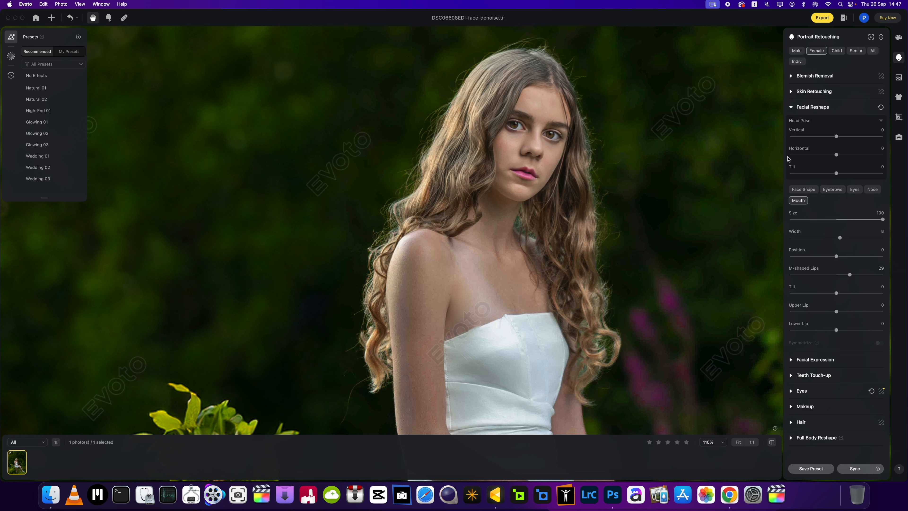
- In Makeup, set Contour to 71 and Eyebrow Makeup left and right to 61
click(812, 106)
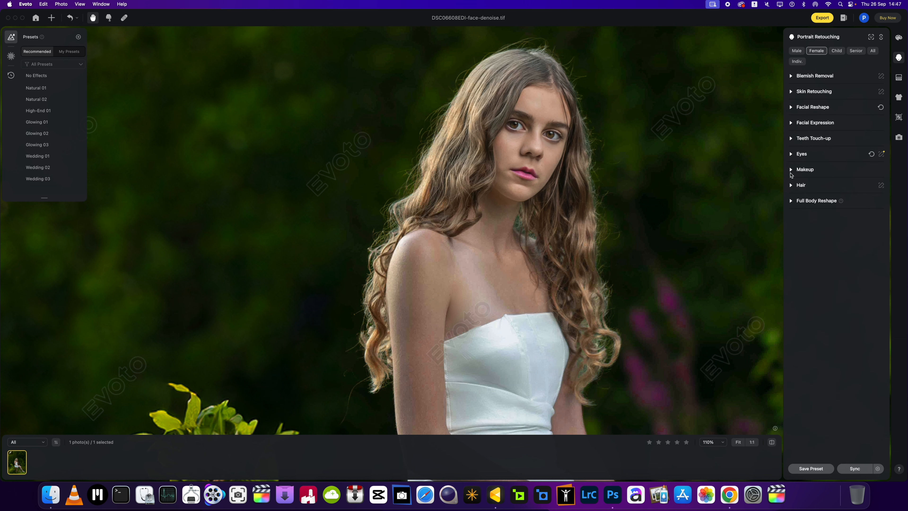
click(804, 169)
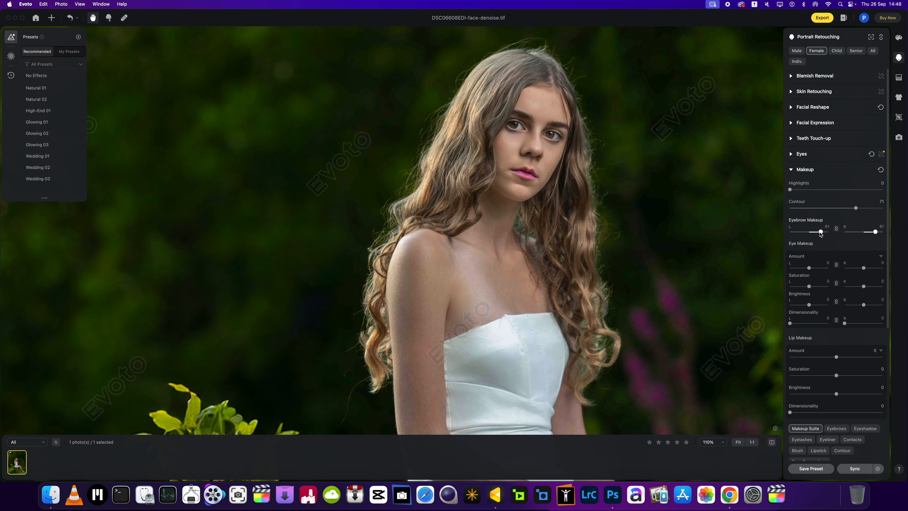
scroll(down, 3)
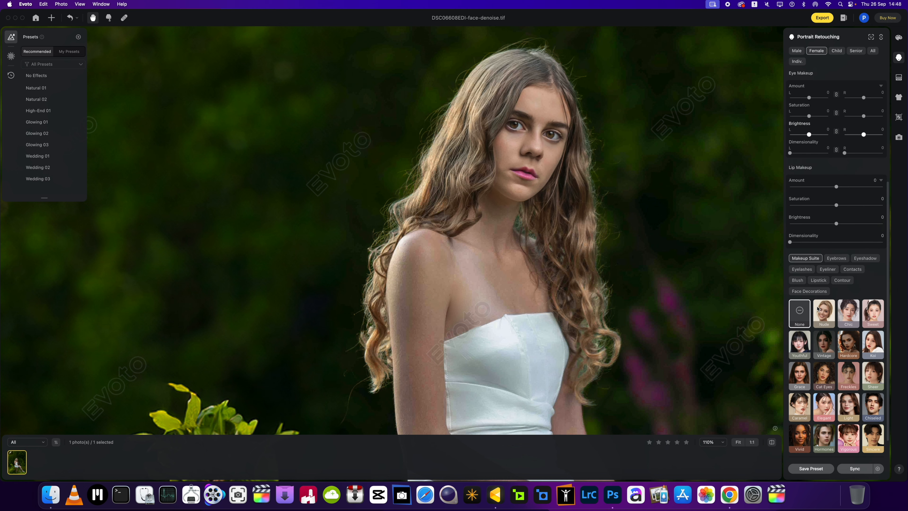
- Apply false eyelashes style 07, then bring up the Contour makeup presets
click(801, 303)
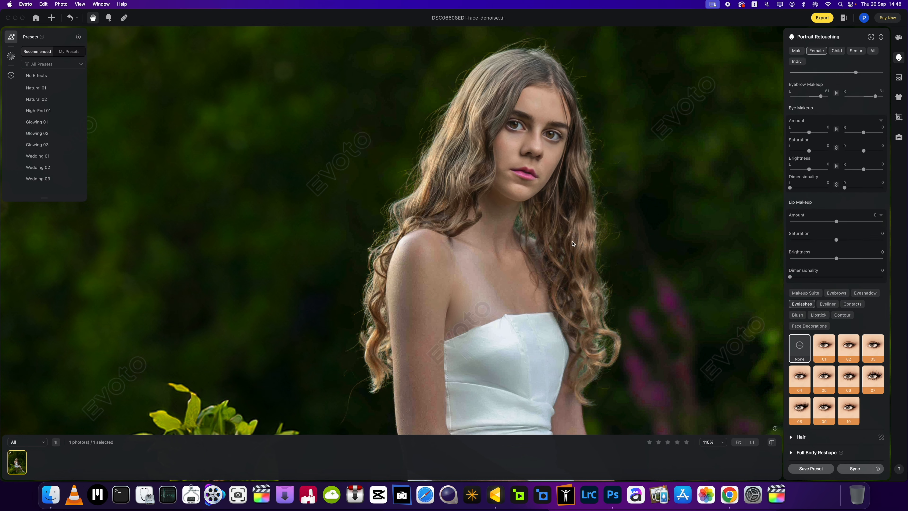
click(872, 378)
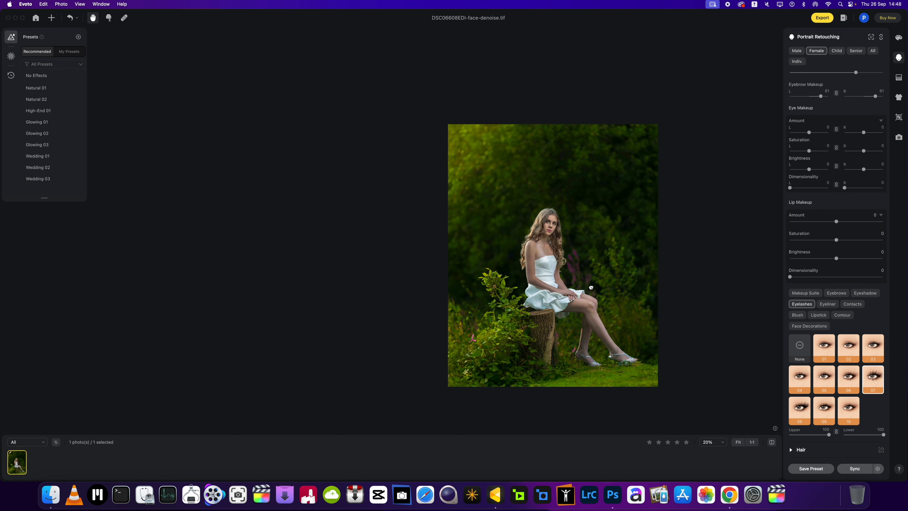
click(723, 442)
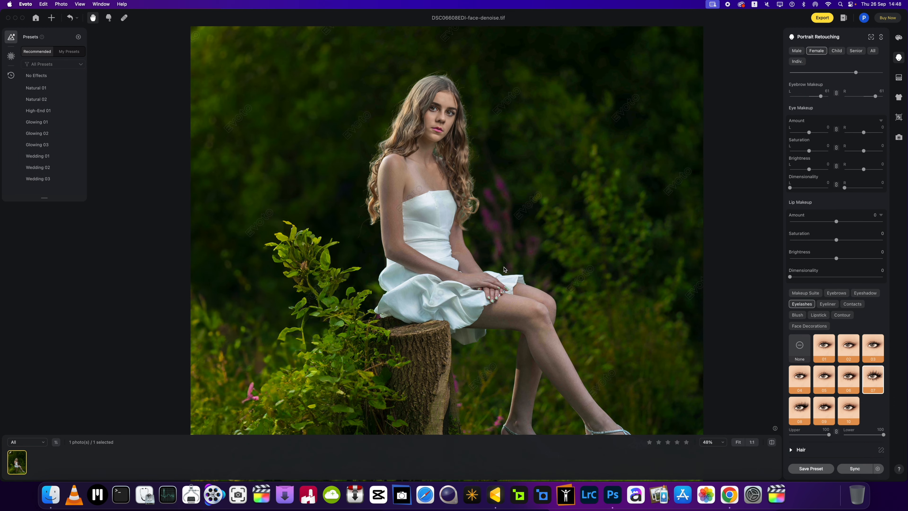
mouse_move(501, 278)
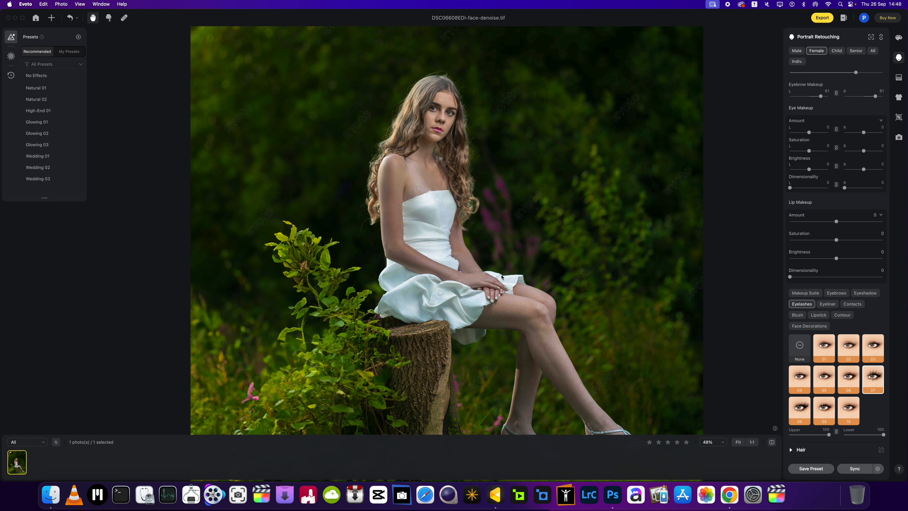
scroll(down, 3)
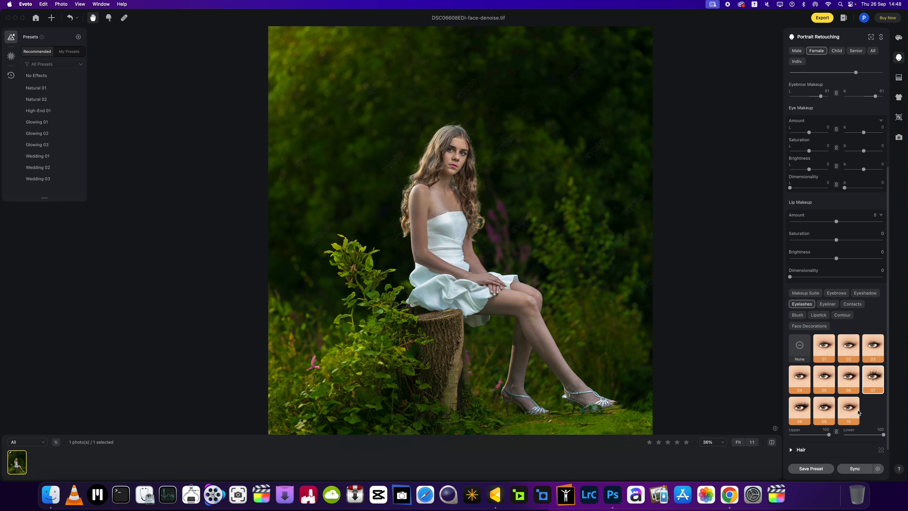
click(842, 346)
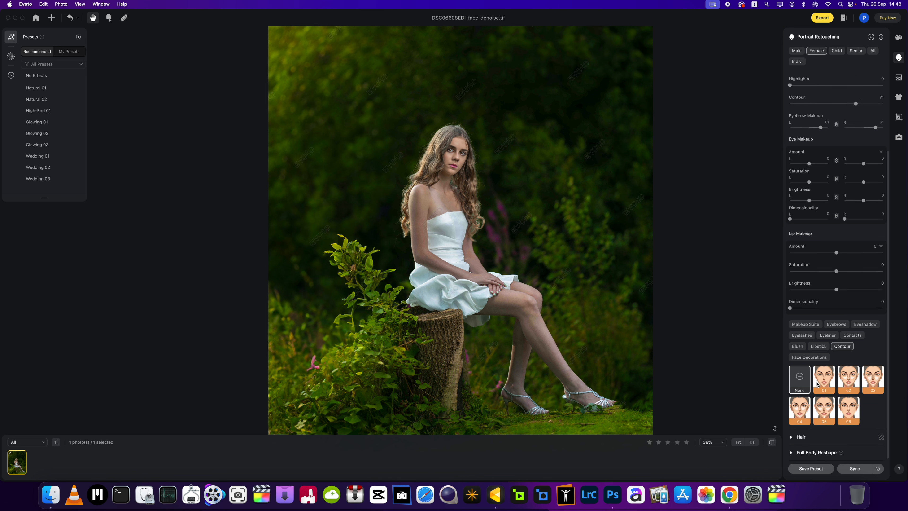
- Apply a contour preset to the face and an eyeliner preset at amount about 70
click(823, 379)
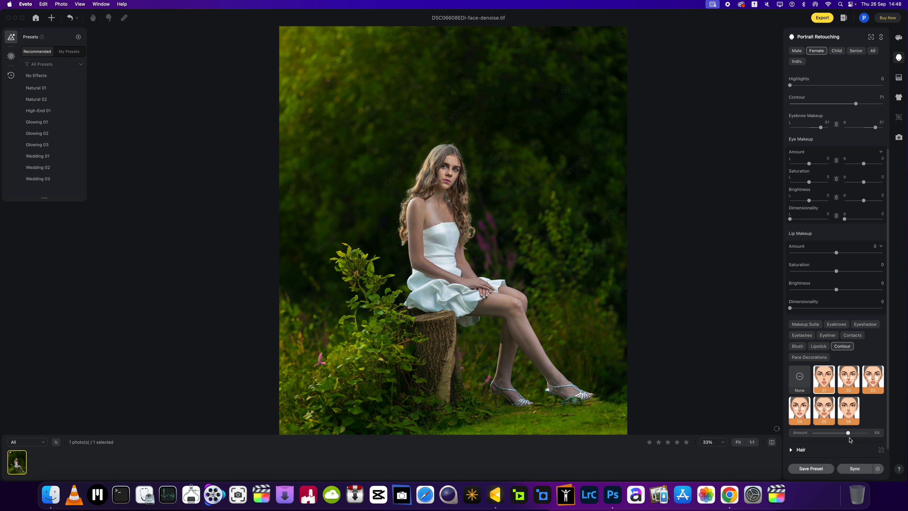
click(827, 334)
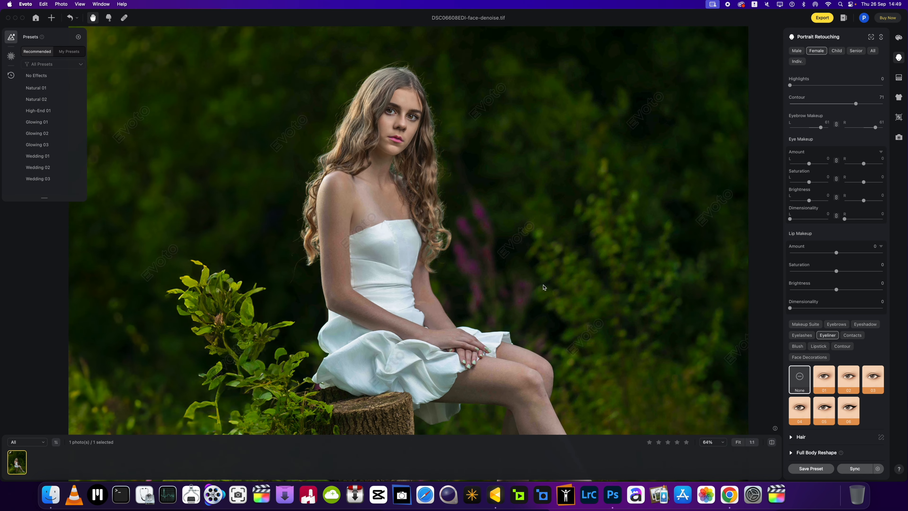
click(798, 411)
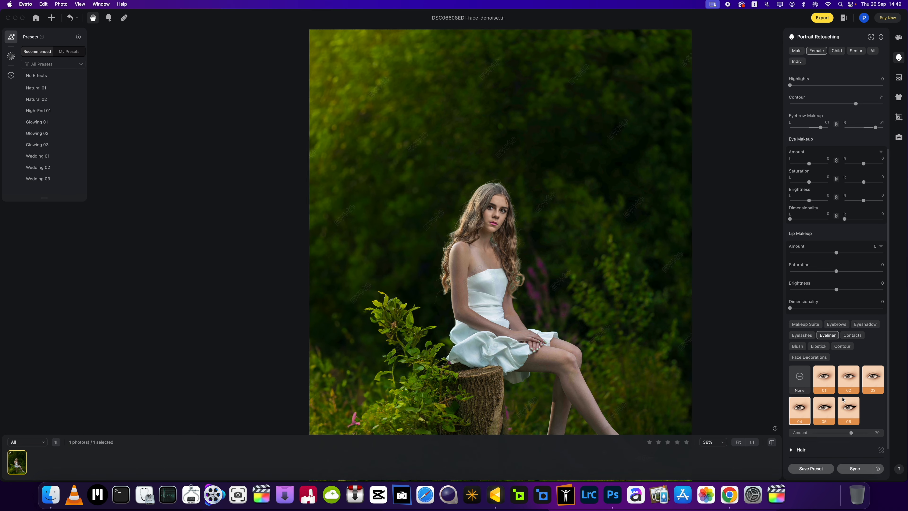
mouse_move(861, 334)
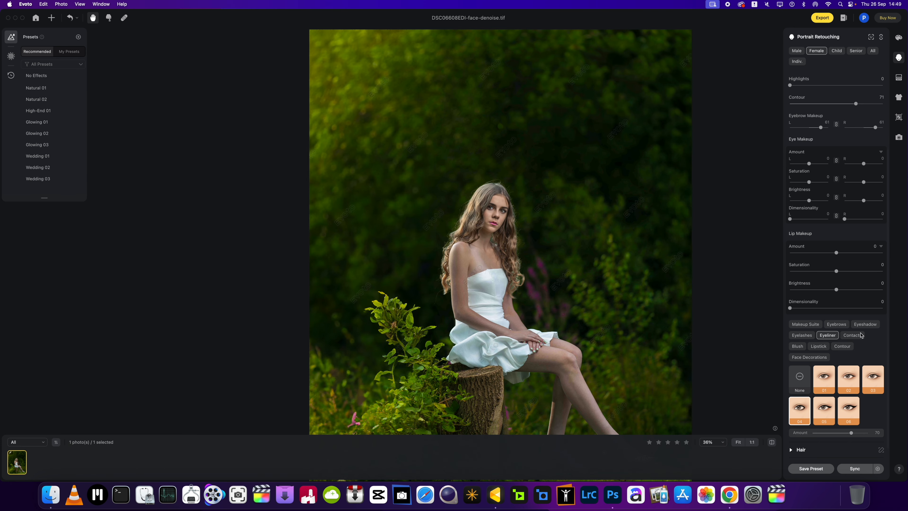
- Apply brown contact lens preset 01 at amount about 32, then show the Blush presets
click(851, 335)
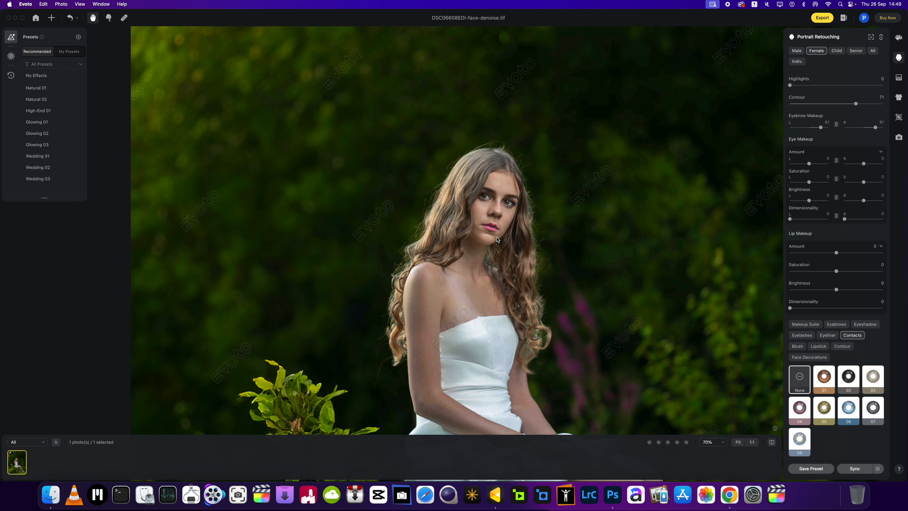
click(823, 376)
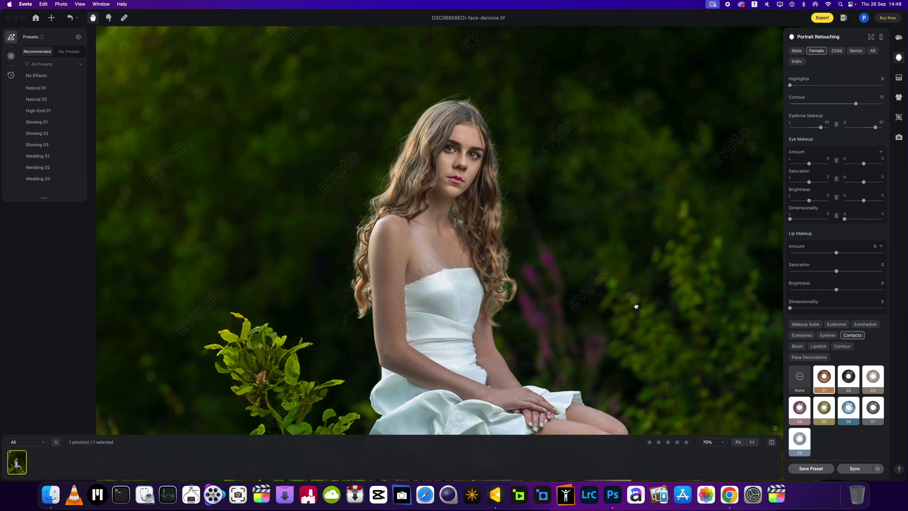
scroll(down, 3)
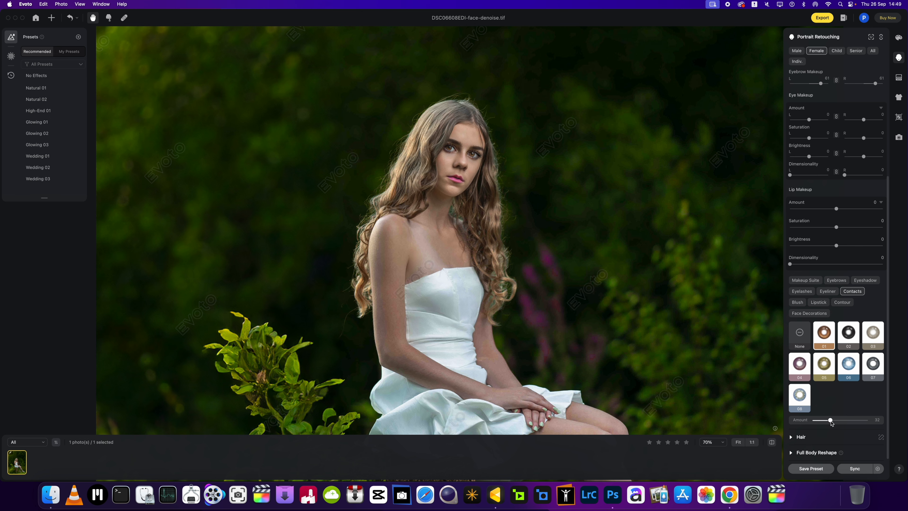
click(711, 442)
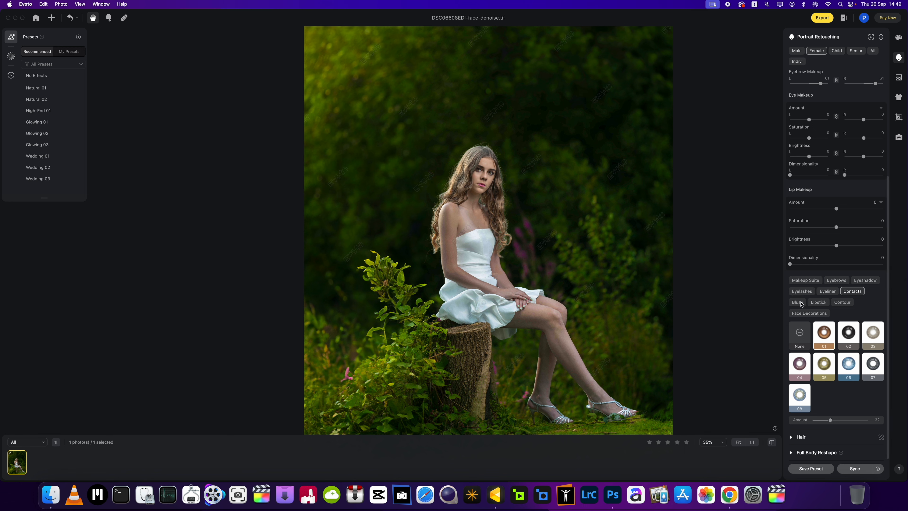
click(797, 302)
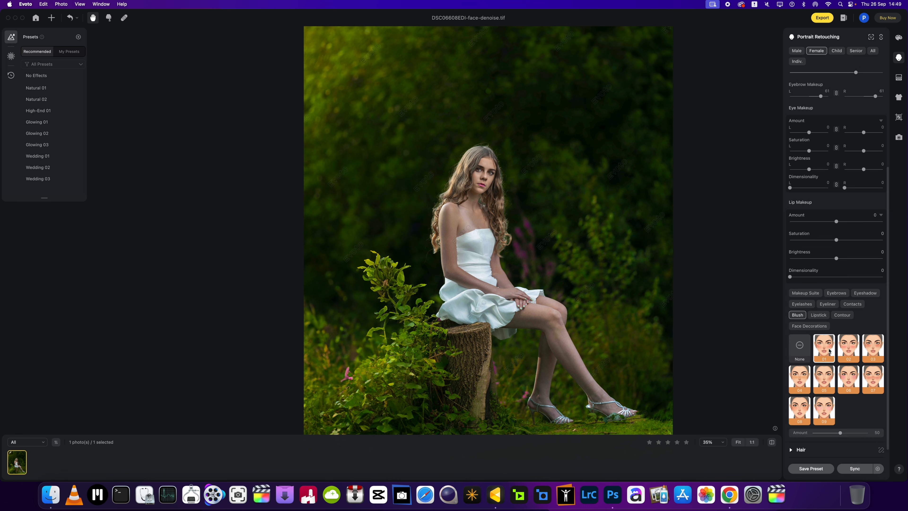
mouse_move(840, 433)
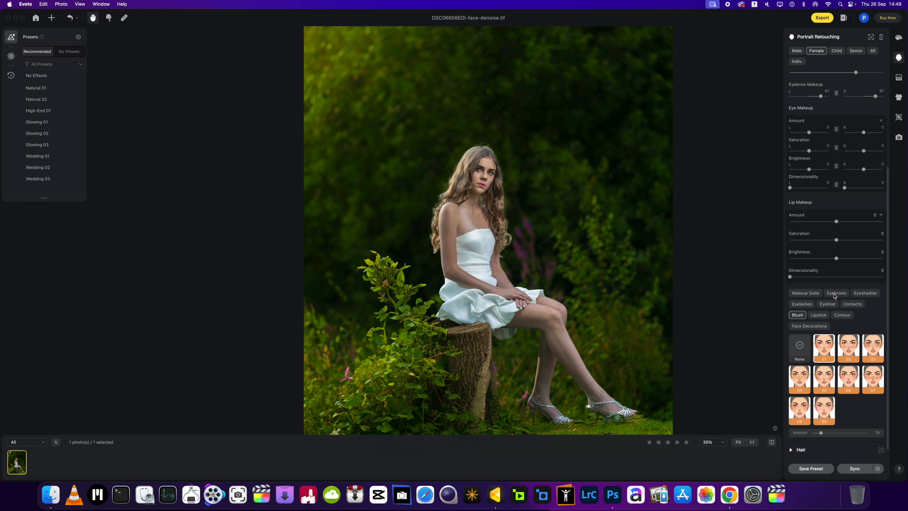
- Lower blush amount to 15, glance at Eyebrows and Eyeshadow, and collapse Makeup
click(864, 324)
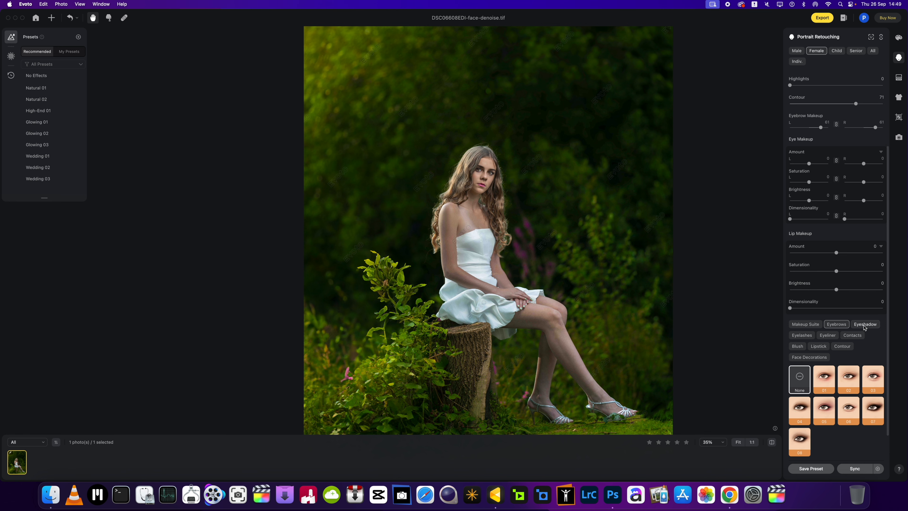
click(864, 323)
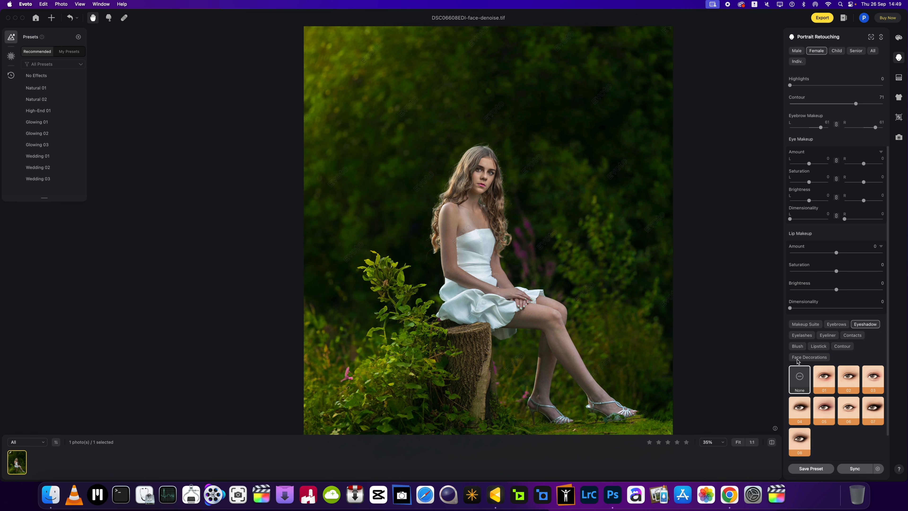
mouse_move(808, 235)
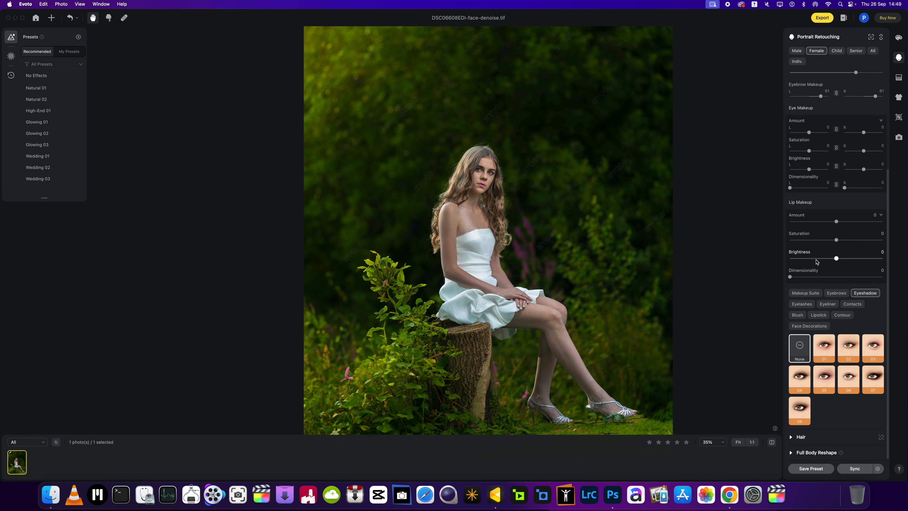
scroll(up, 3)
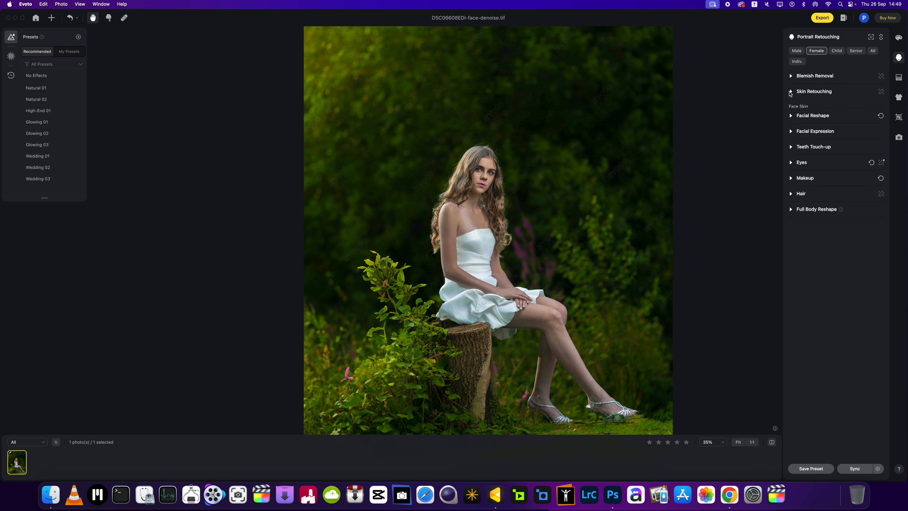
- In Skin Retouching, unify body complexion at about 37 toward a skin colour swatch at amount 27
click(813, 92)
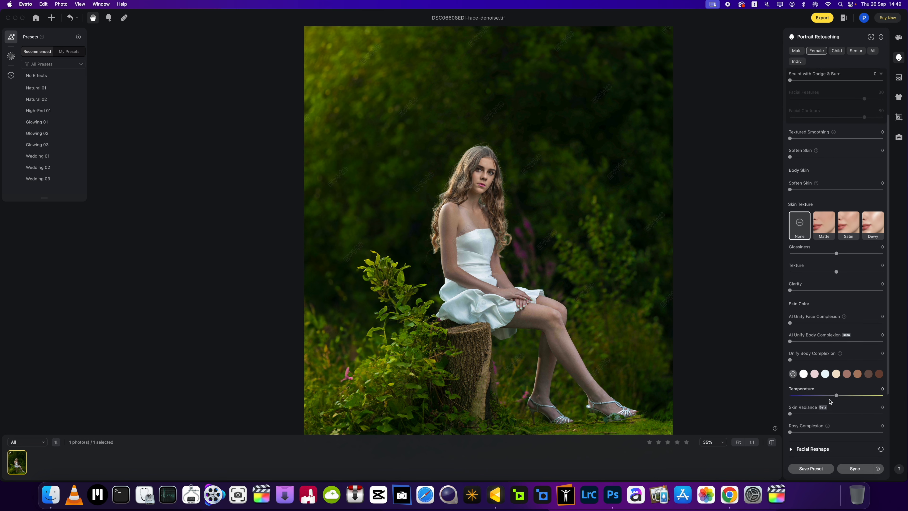
mouse_move(791, 412)
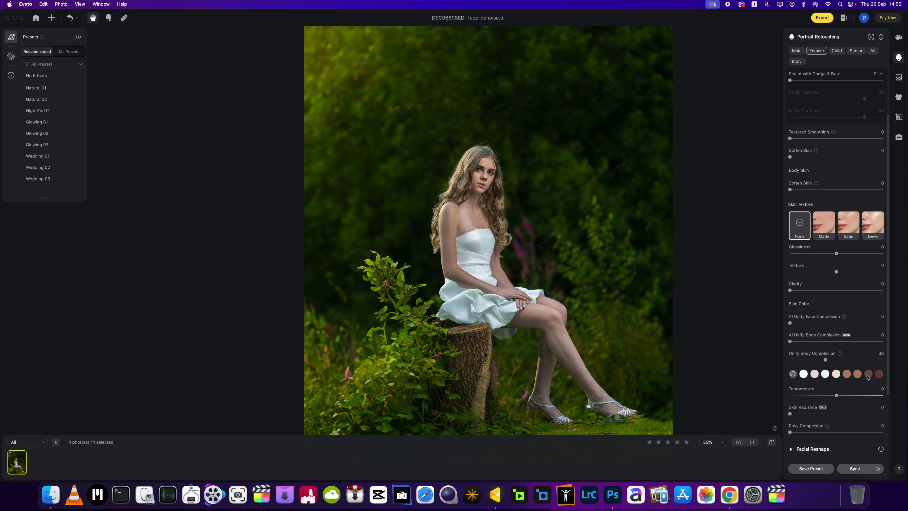
click(868, 374)
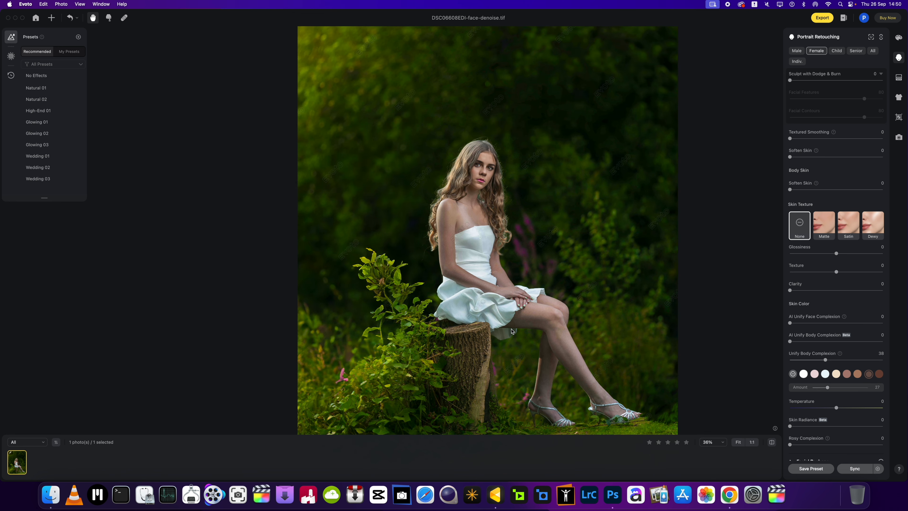
scroll(down, 3)
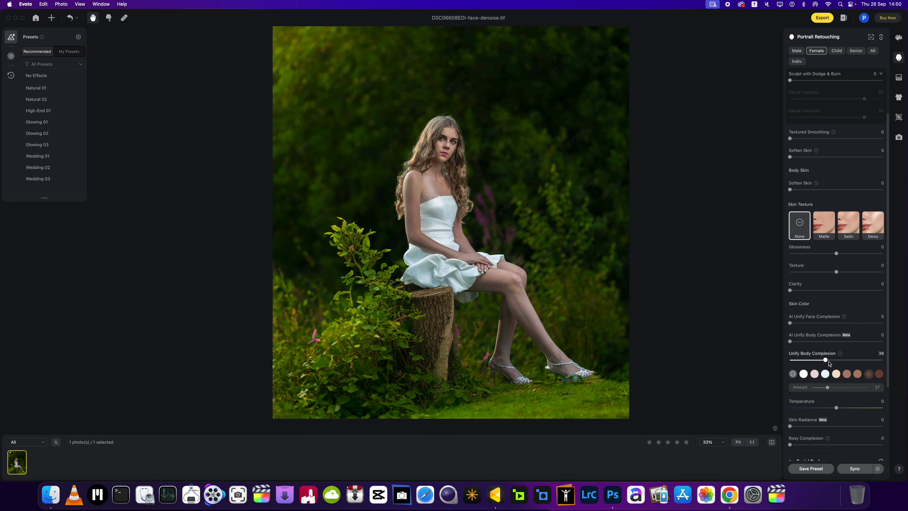
scroll(down, 3)
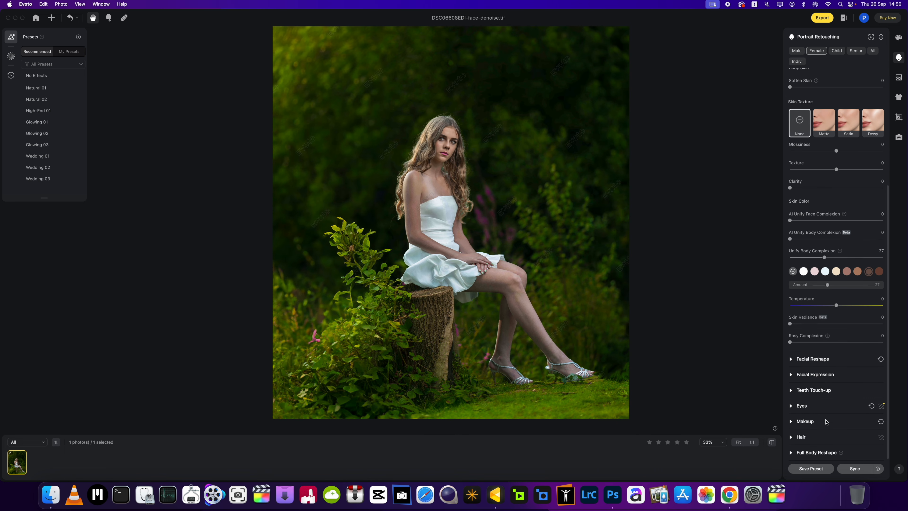
- Expand the Hair section and try a hair colour swatch, leaving its amount at 0
click(801, 437)
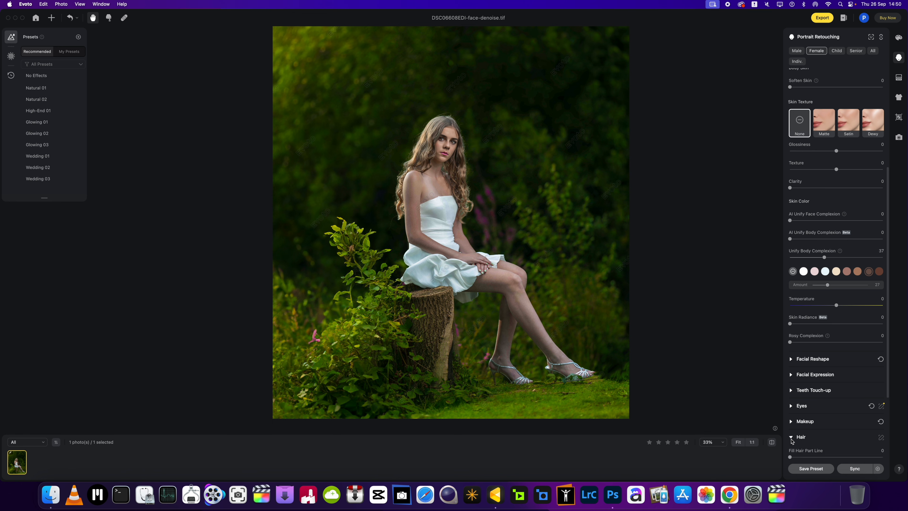
click(801, 436)
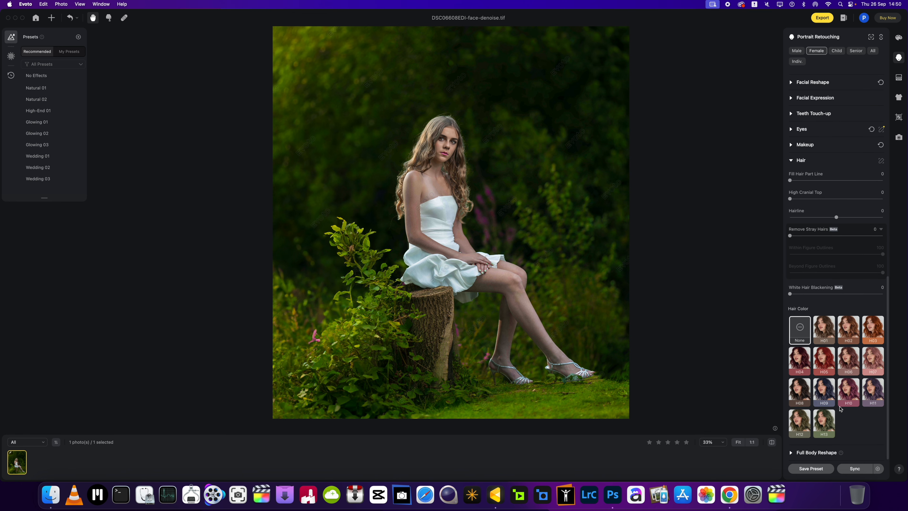
mouse_move(827, 403)
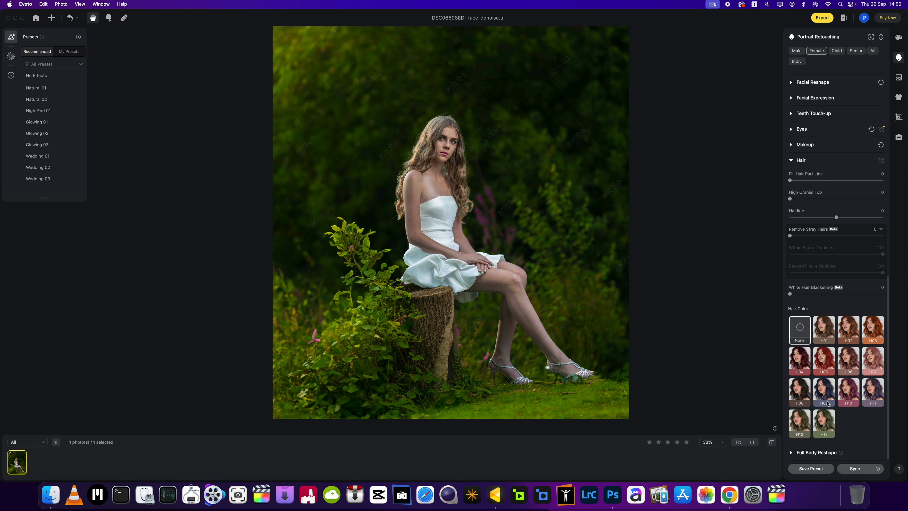
click(823, 354)
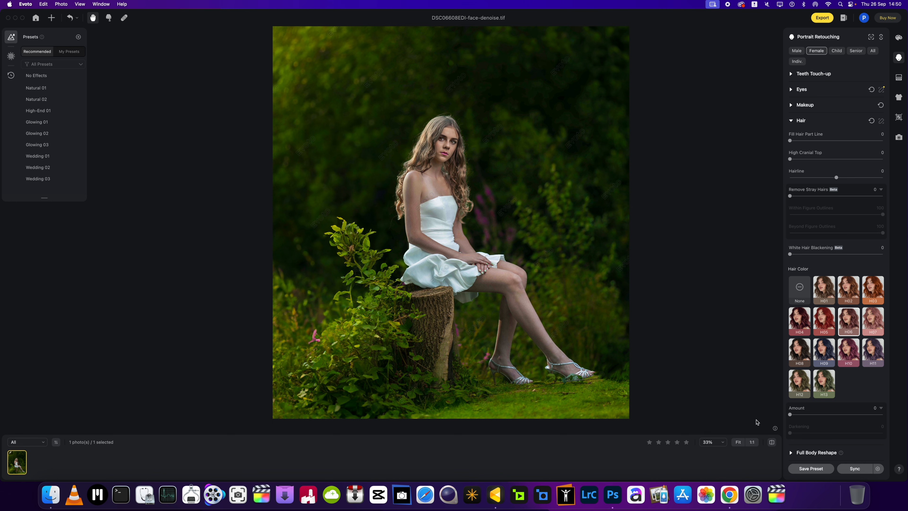
mouse_move(824, 292)
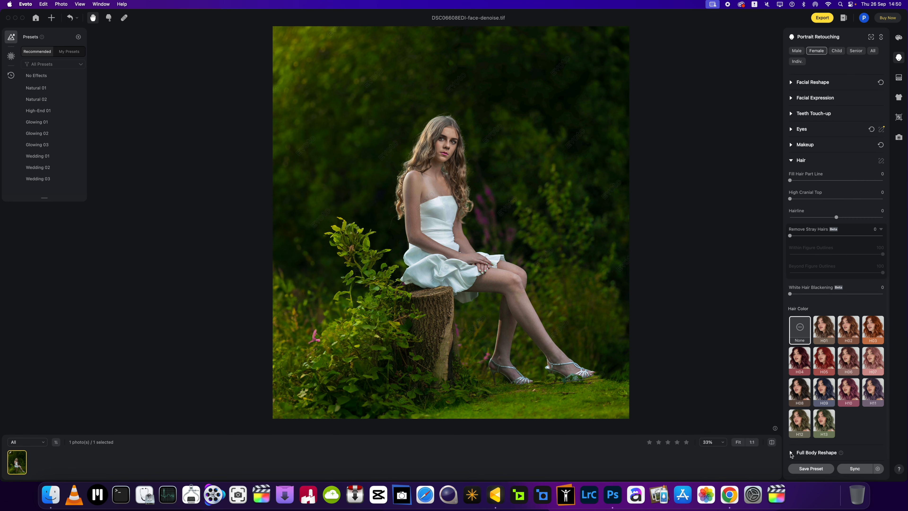
- In Full Body Reshape set height 32, body -5, AI reshape 8, head 3, neck 2 and arms 2
click(816, 452)
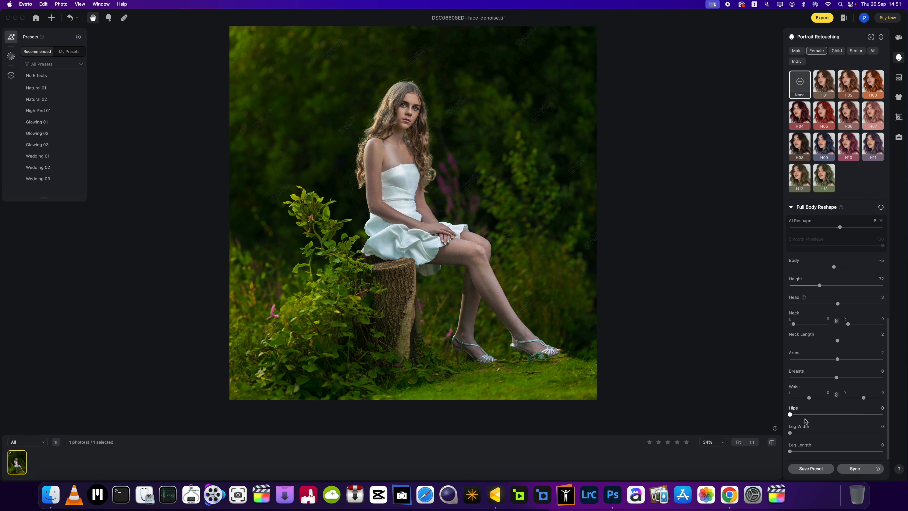
mouse_move(785, 419)
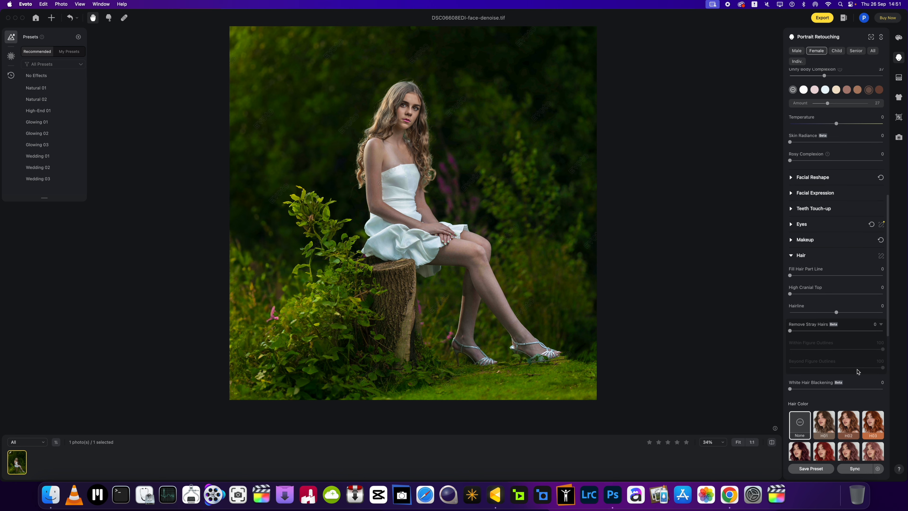
- Collapse the Skin Retouching, Hair and Full Body Reshape sections into the category list
scroll(up, 3)
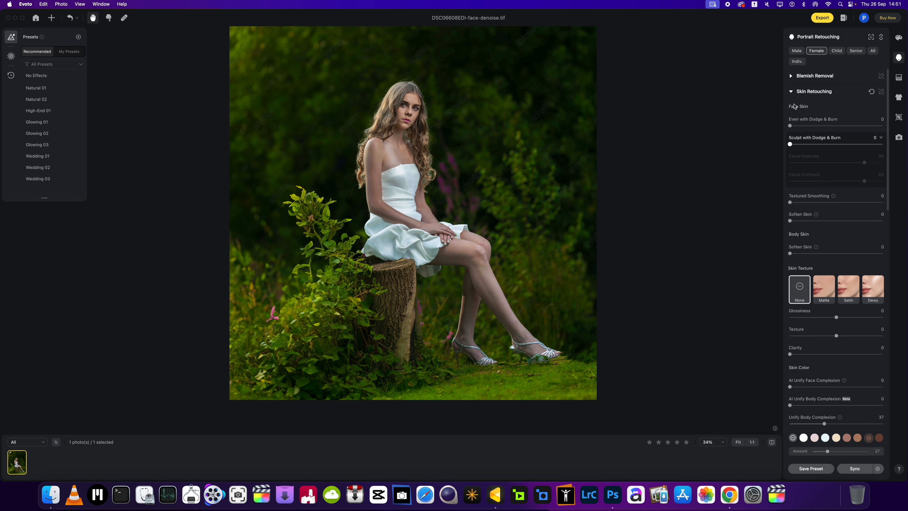
click(814, 90)
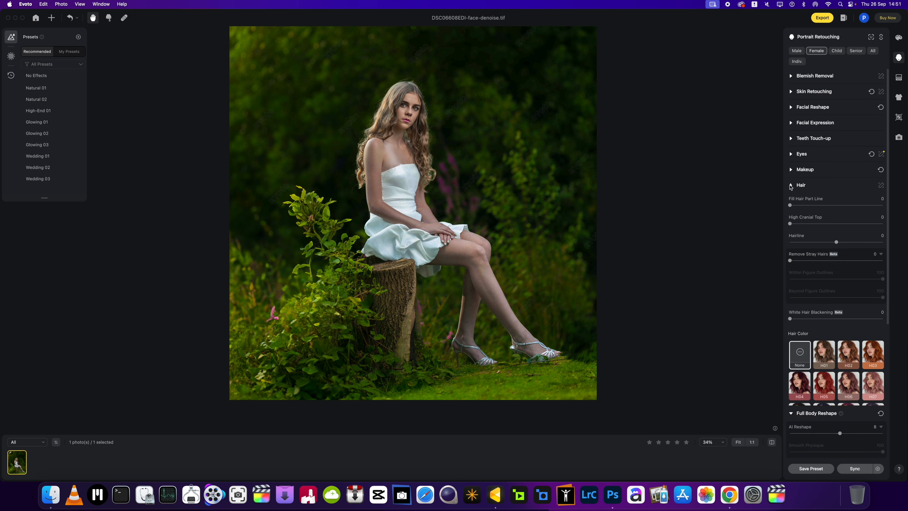
click(791, 185)
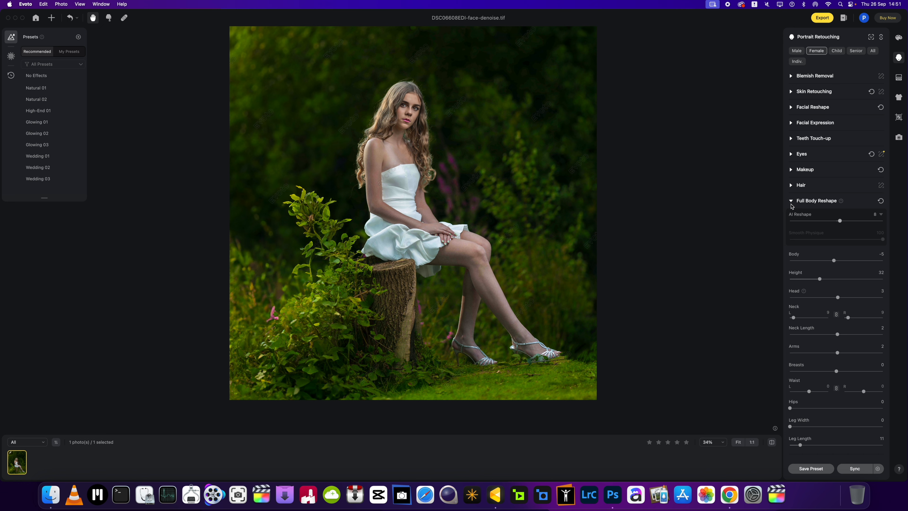
click(791, 200)
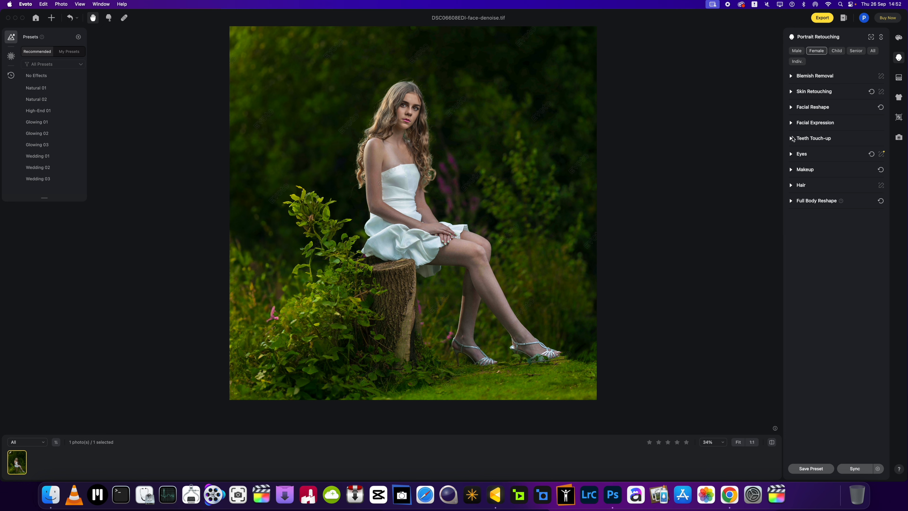
- Expand Facial Reshape mouth settings and Facial Expression smile settings, all smiles at 0
click(814, 122)
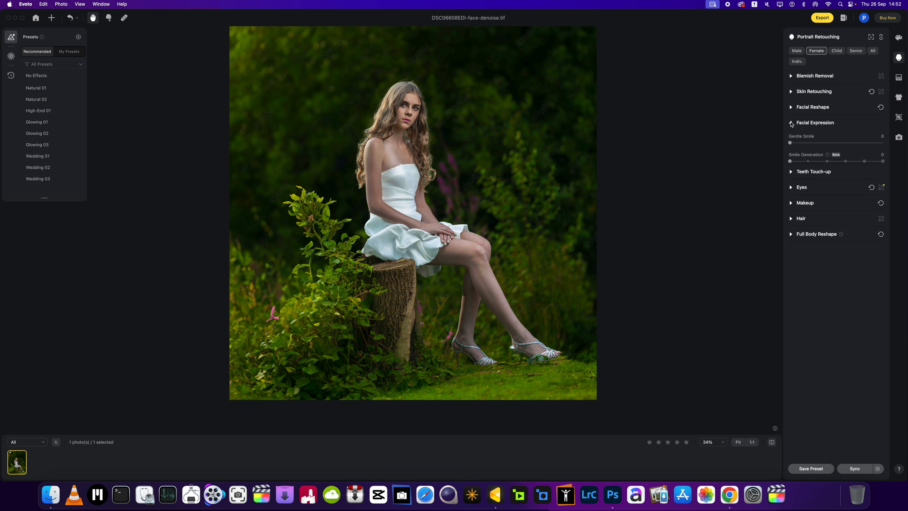
click(812, 106)
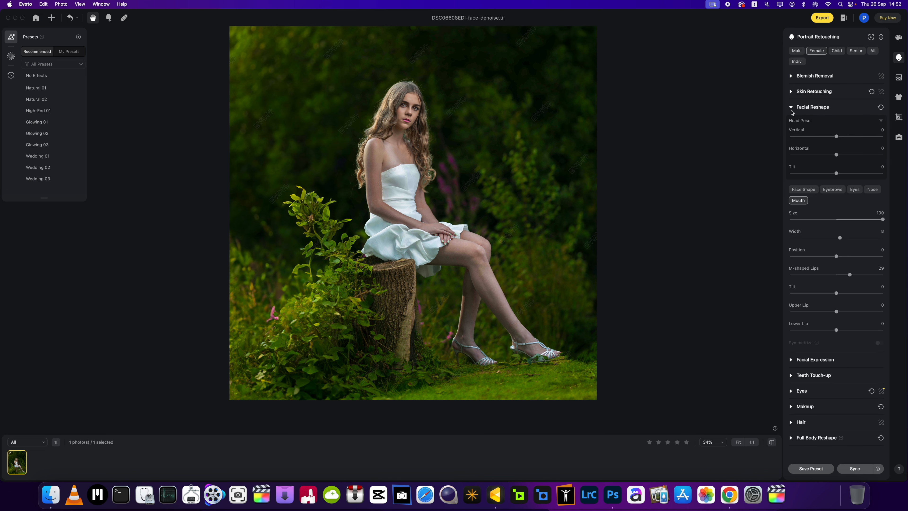
mouse_move(832, 343)
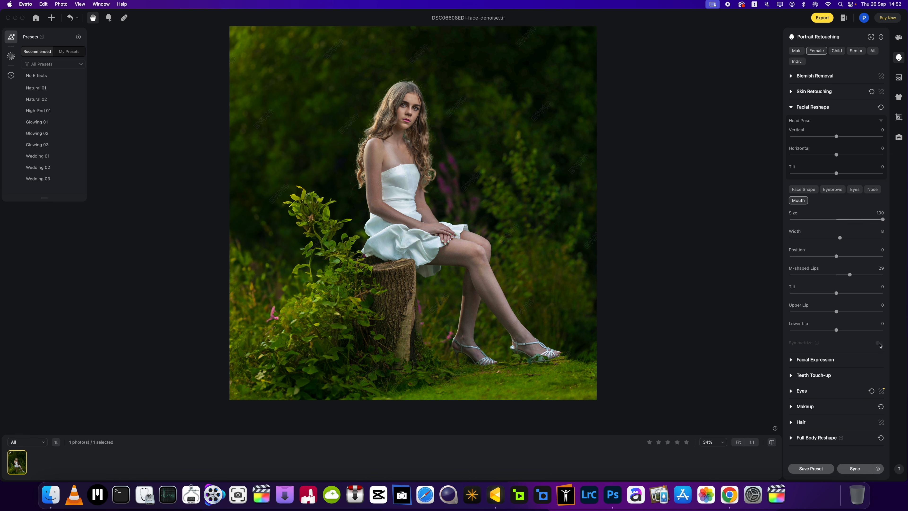
mouse_move(879, 345)
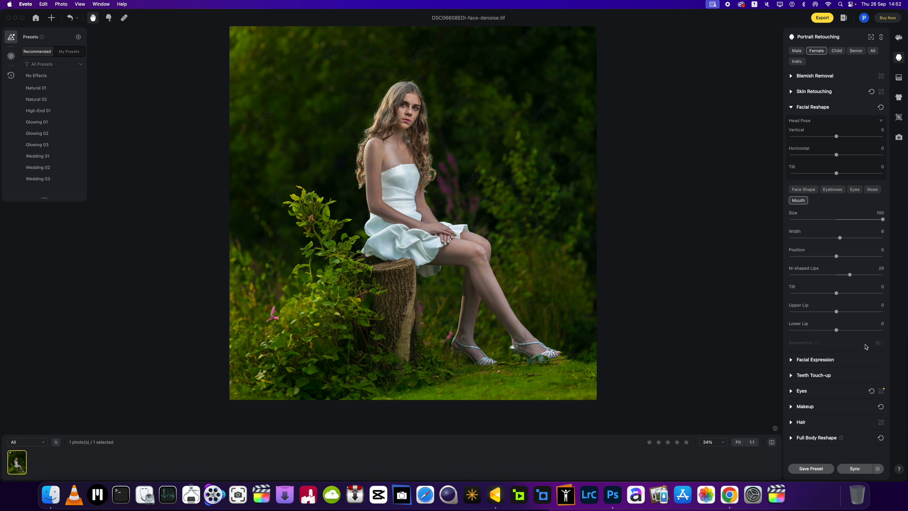
mouse_move(414, 171)
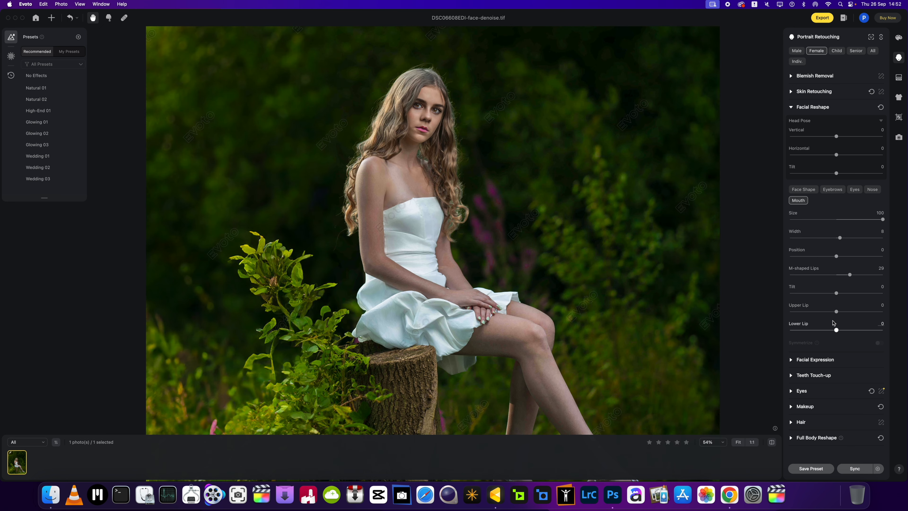
mouse_move(822, 382)
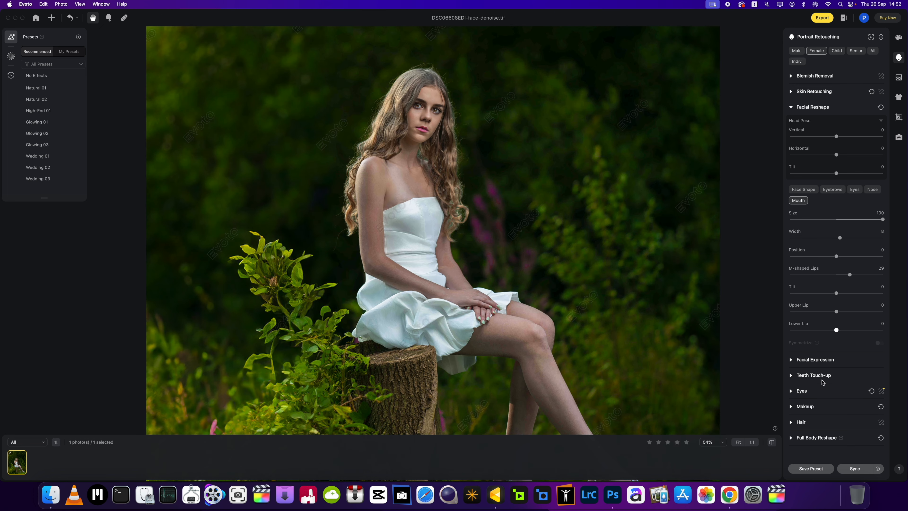
click(814, 358)
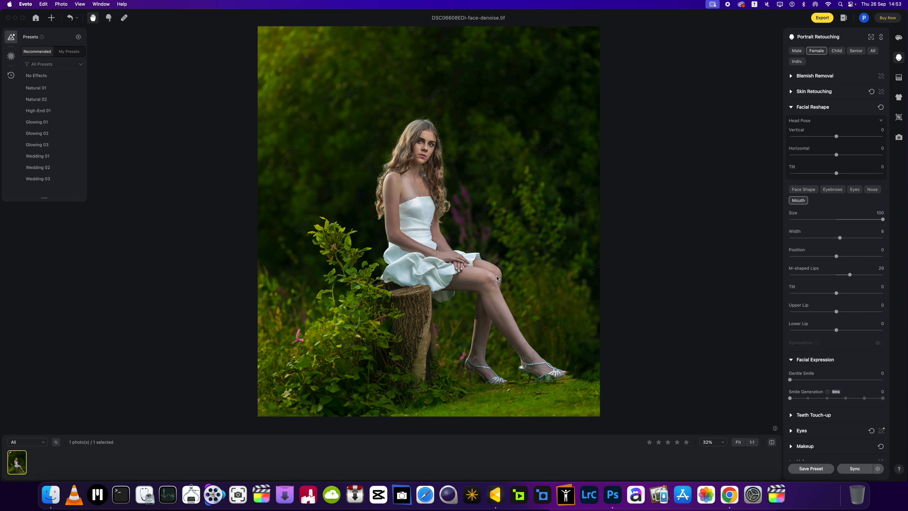
mouse_move(436, 374)
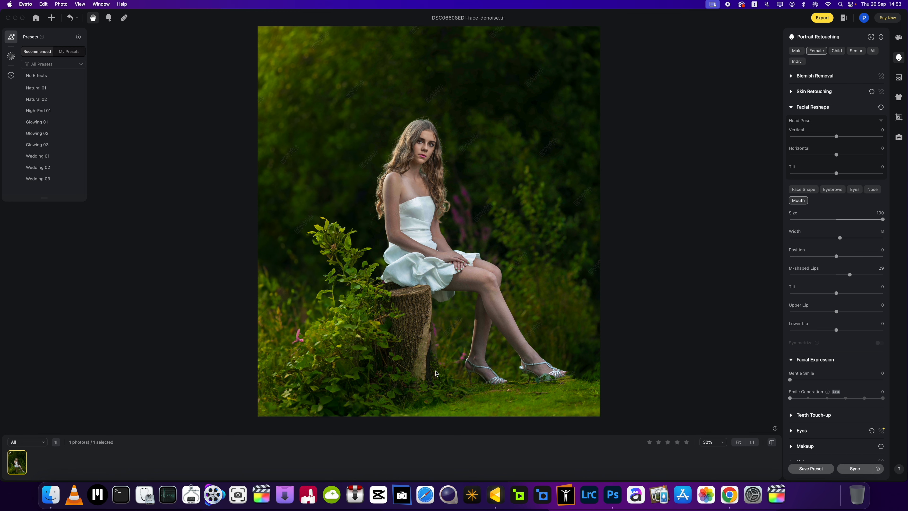
scroll(down, 3)
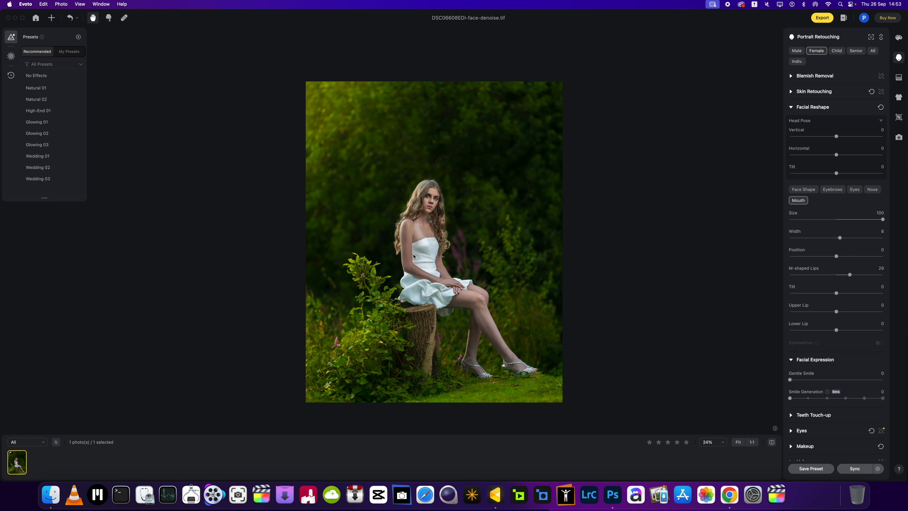
scroll(down, 3)
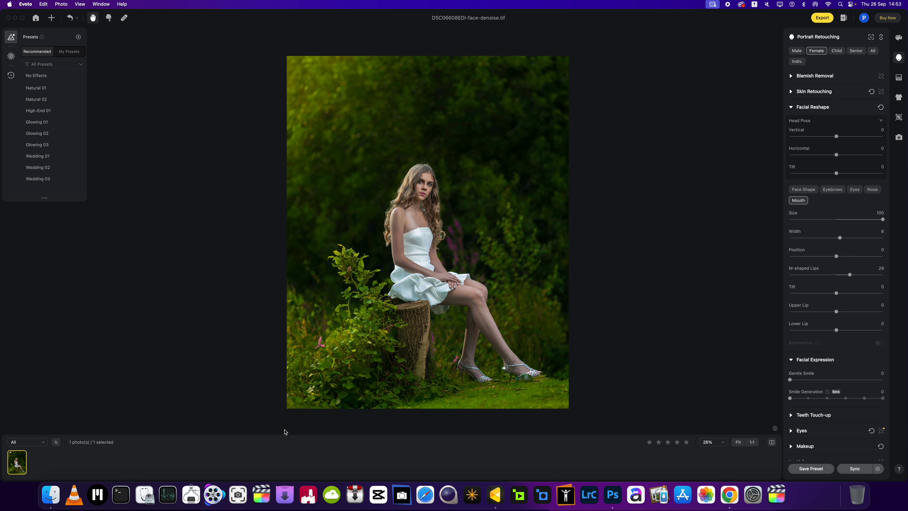
mouse_move(387, 307)
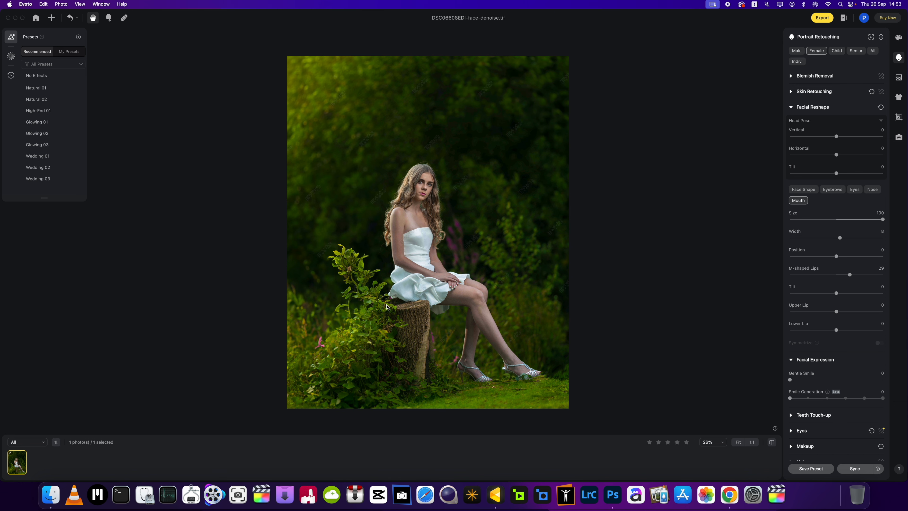
scroll(up, 3)
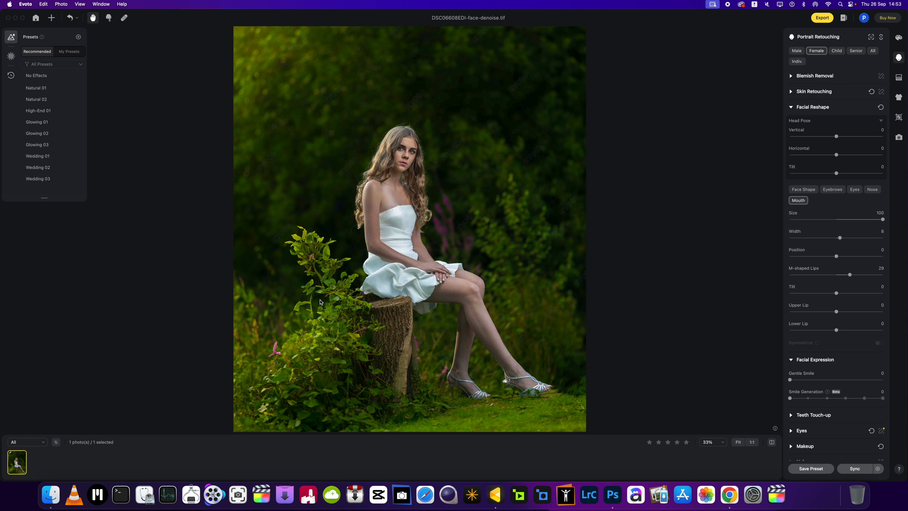
- In Color Adjustments switch off Real-Time, then raise Clarity to about 23 and Saturation to 21
click(898, 37)
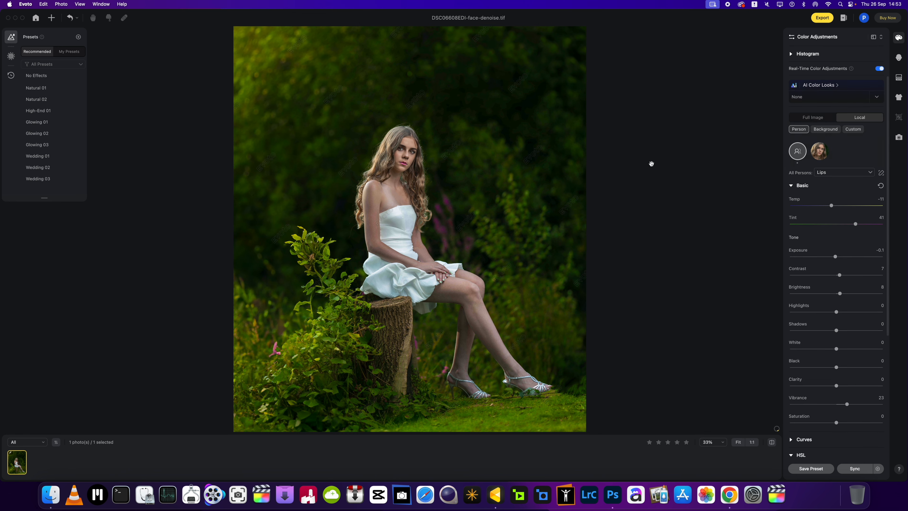
scroll(down, 3)
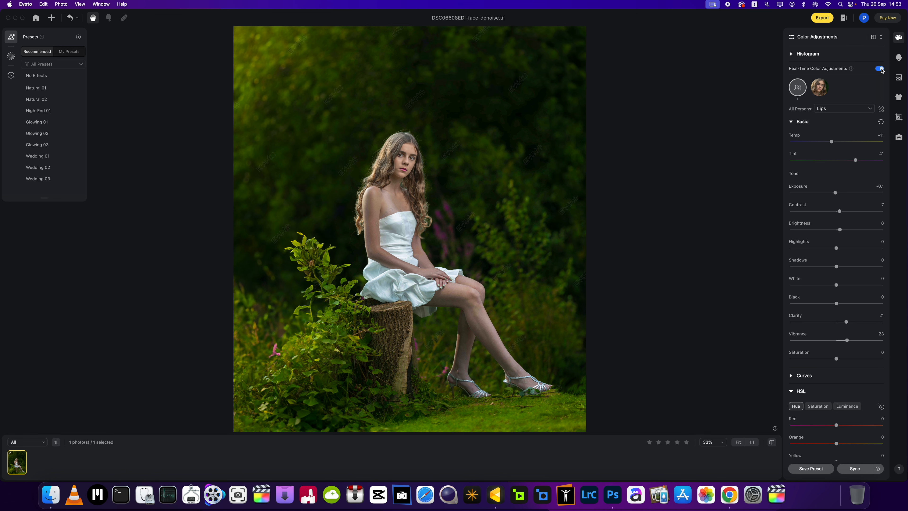
click(878, 68)
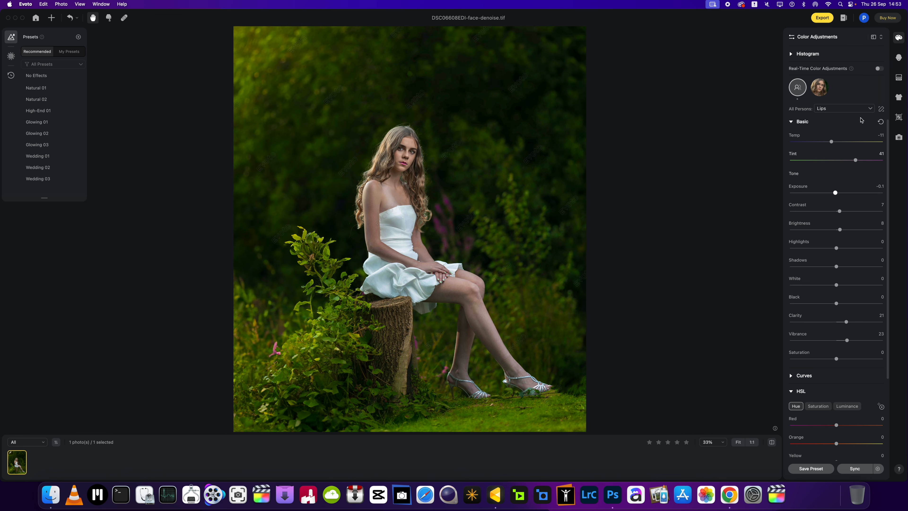
mouse_move(848, 284)
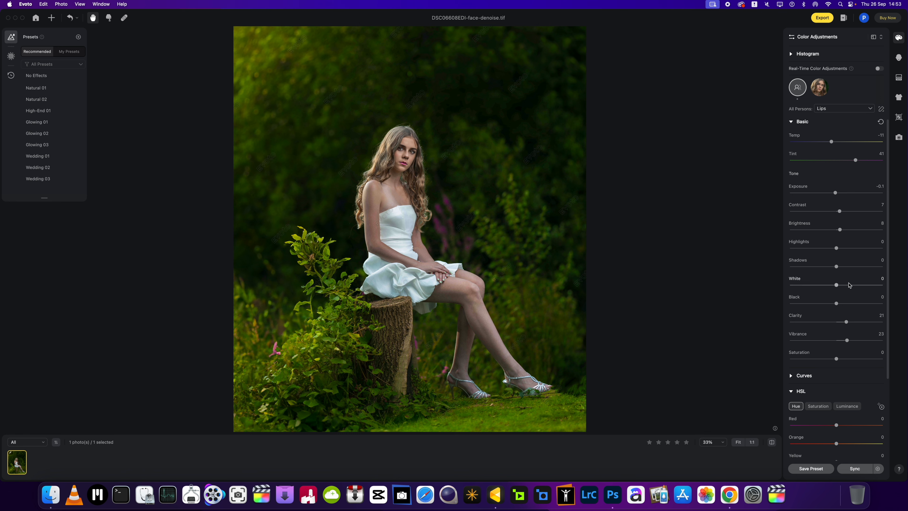
mouse_move(847, 324)
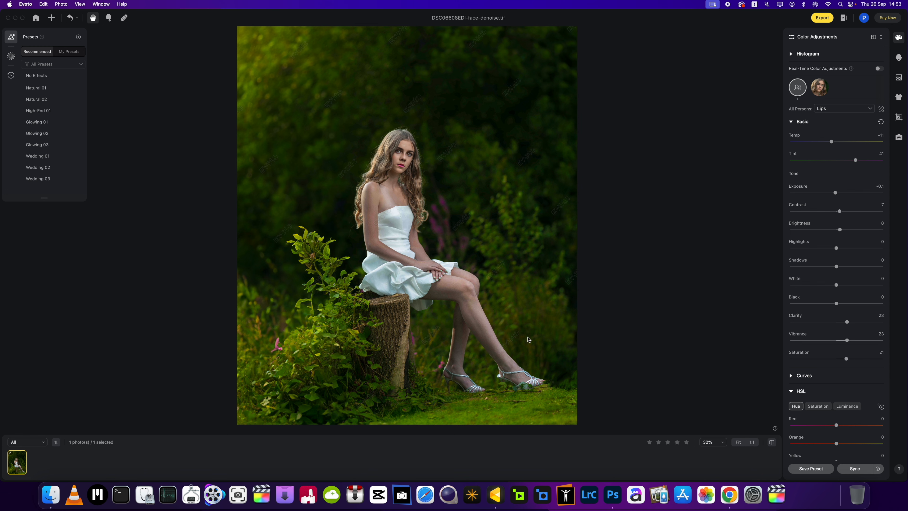
mouse_move(452, 337)
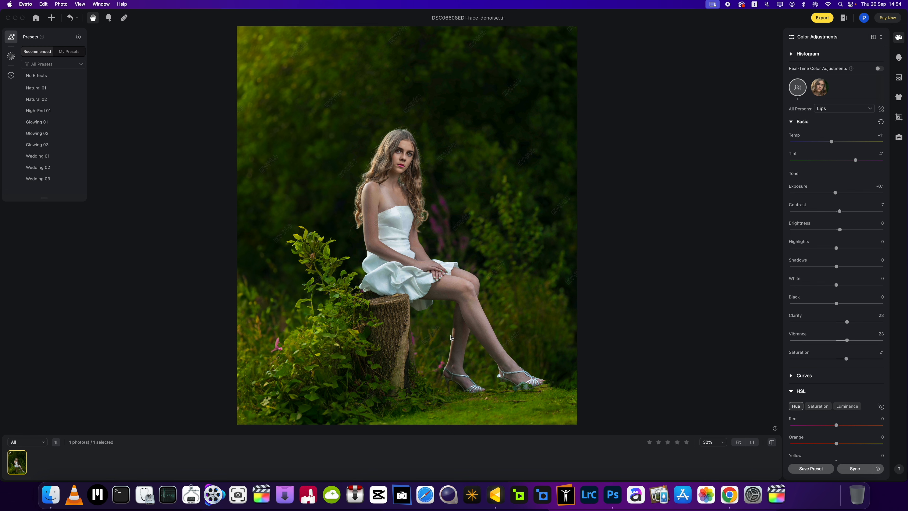